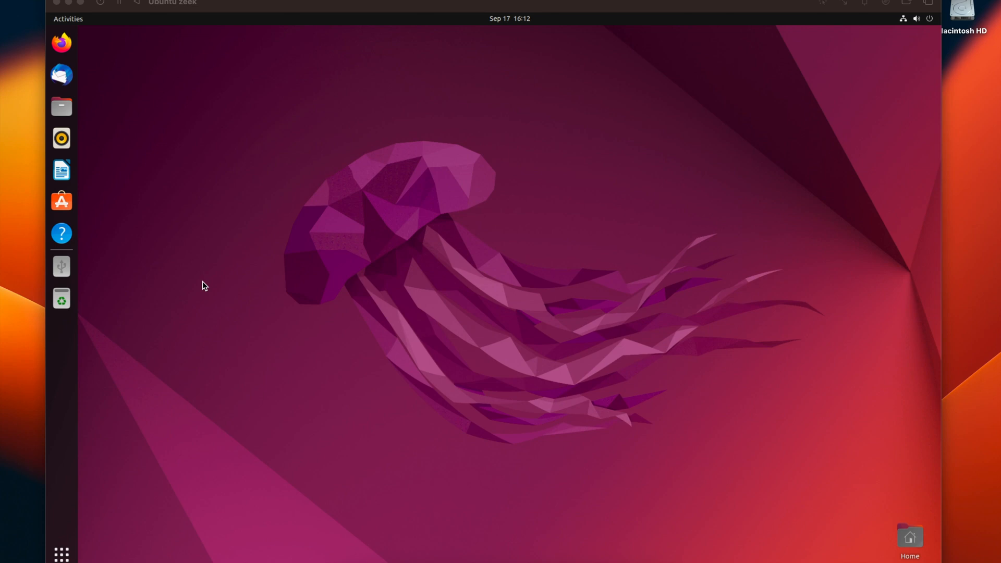
mouse_move(93, 535)
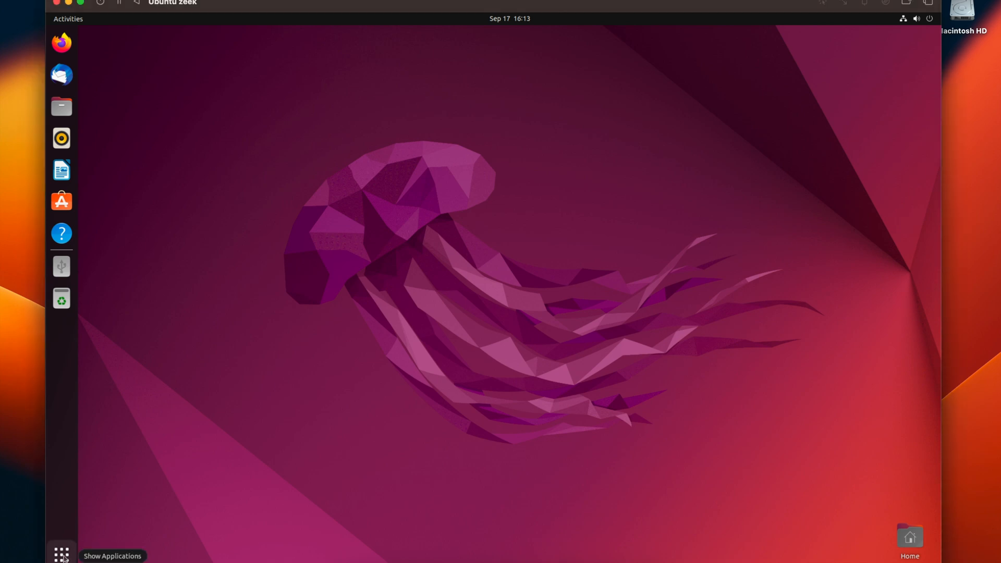
Step: Launch the Terminal app from the Show Applications grid
click(62, 553)
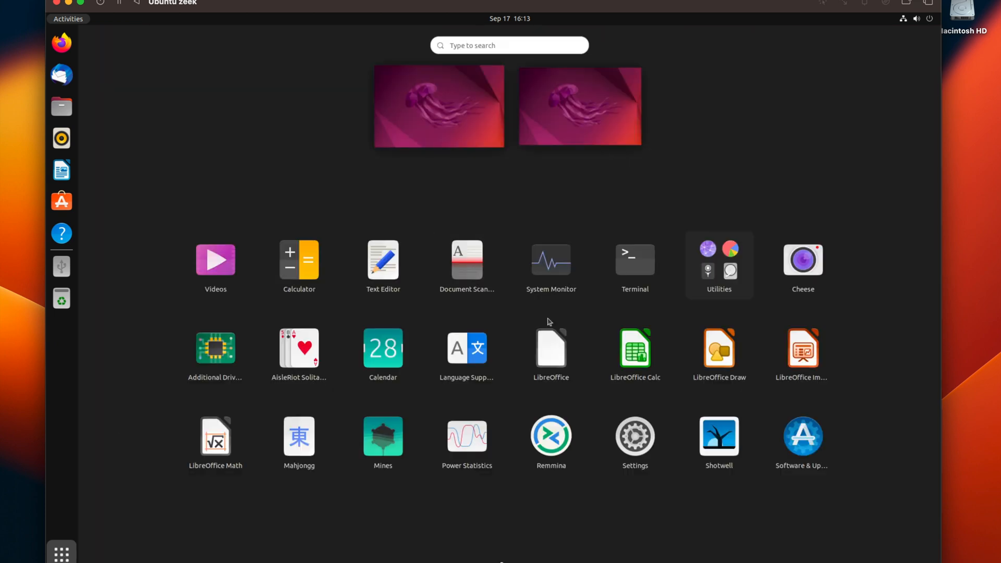
click(634, 259)
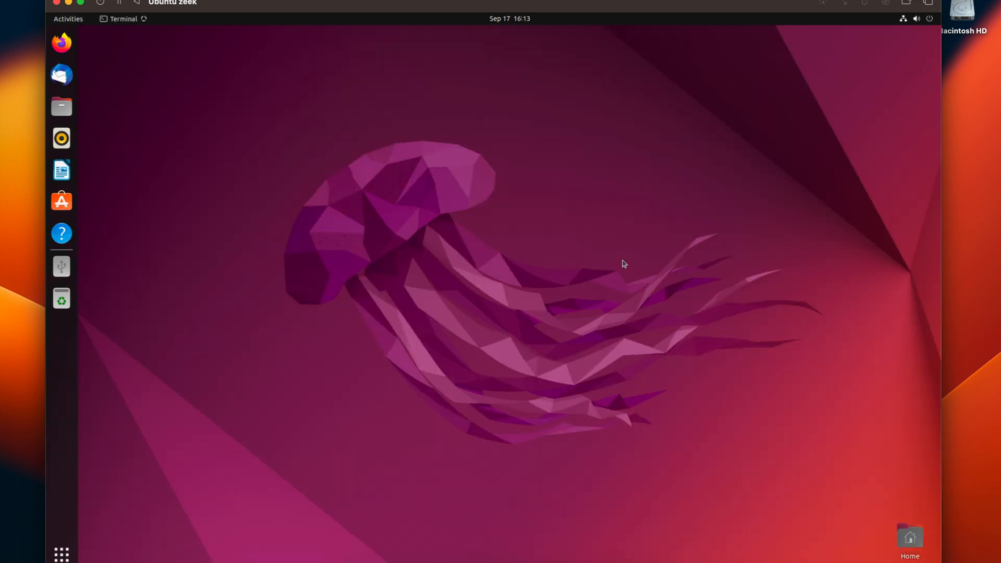
Step: Become root with sudo su, go to /etc/elasticsearch and list its configuration files
click(61, 267)
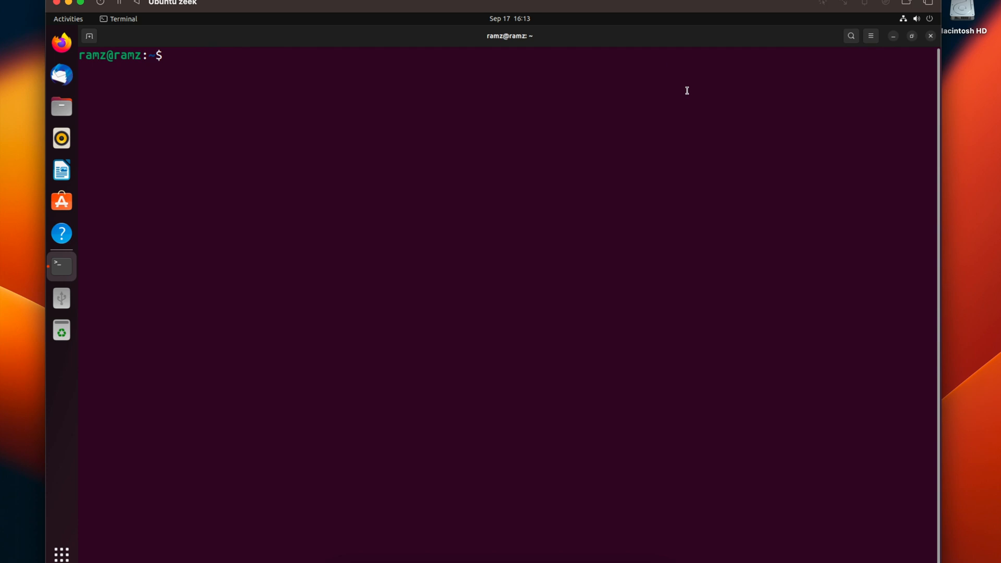
text(sudo su)
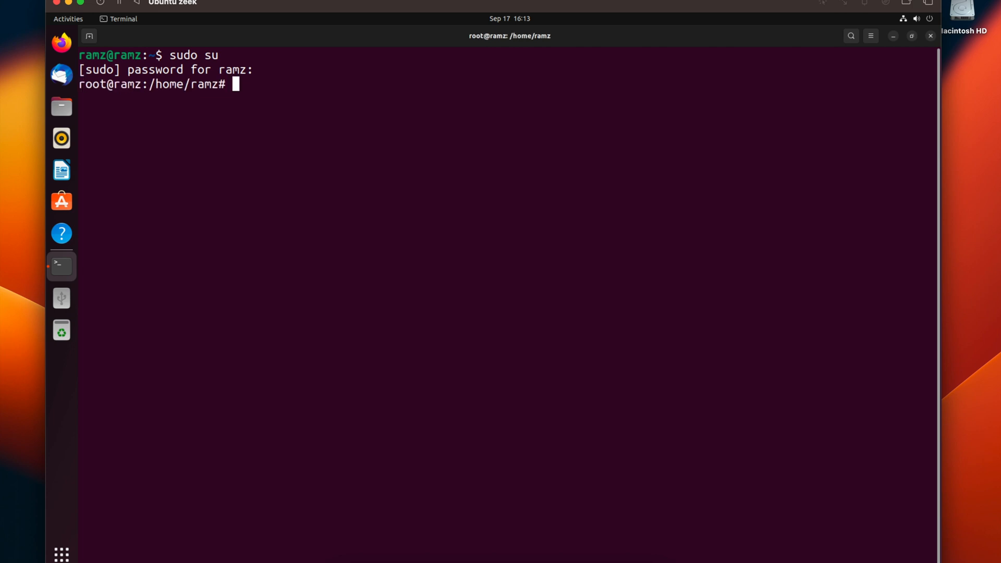
text(cd /e)
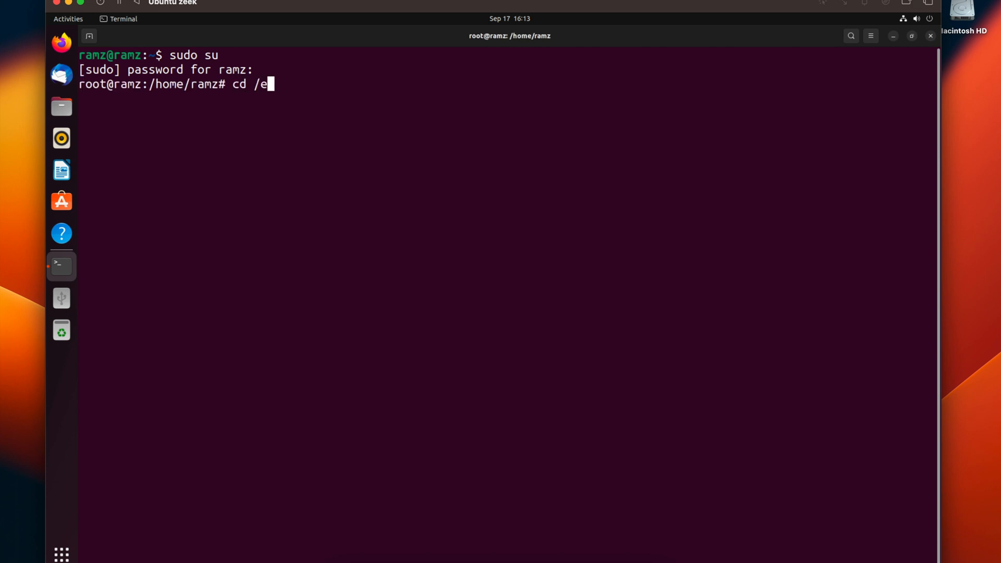
text(tc/elasticsearch/)
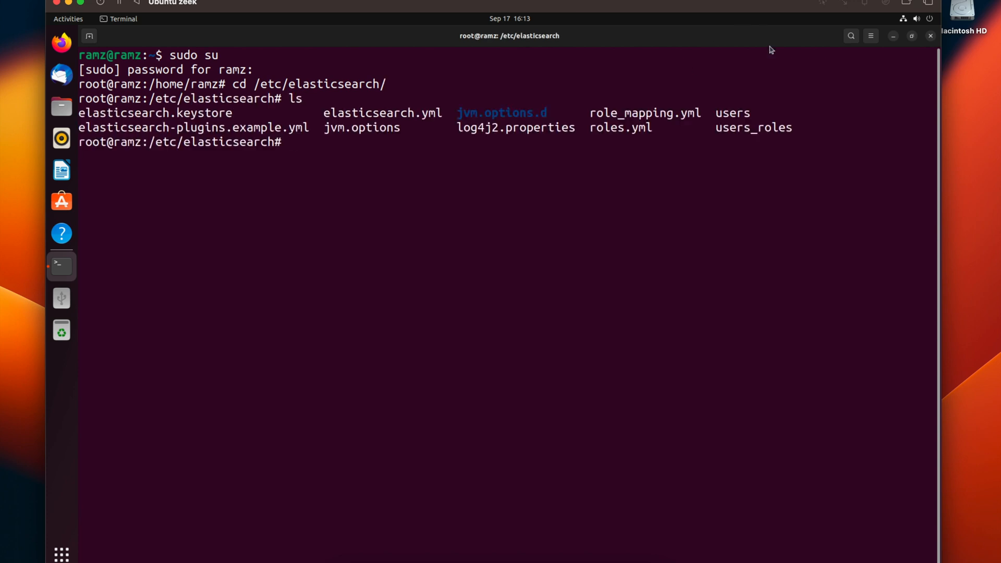
double_click(501, 113)
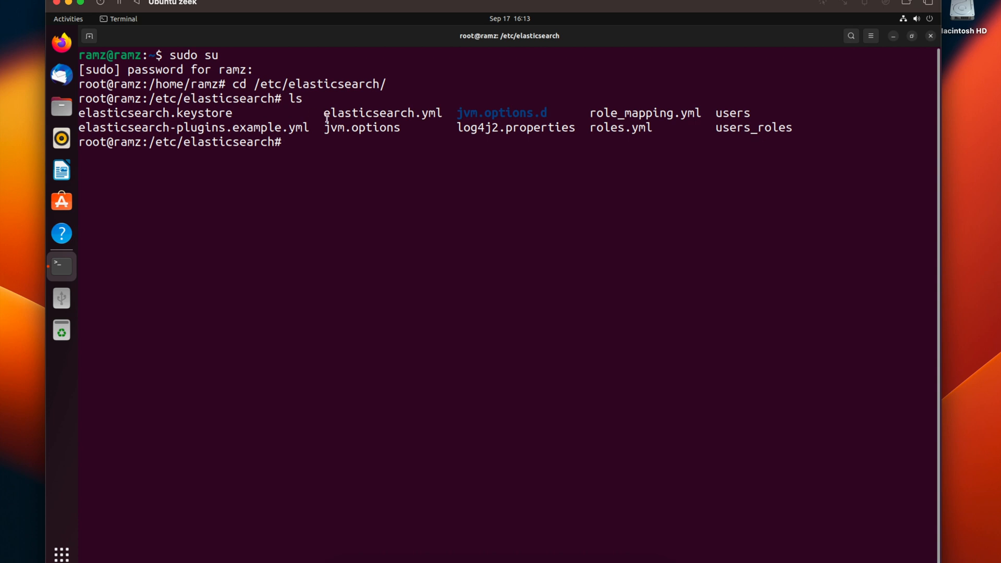
double_click(362, 127)
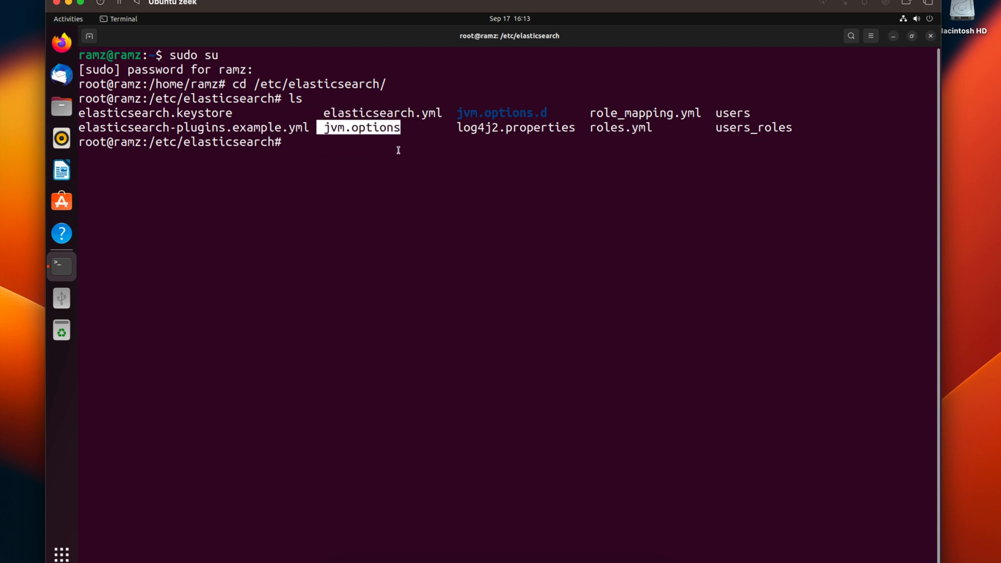
Step: Edit jvm.options in nano to set -Xms512m and -Xmx512m, then exit
text(nan)
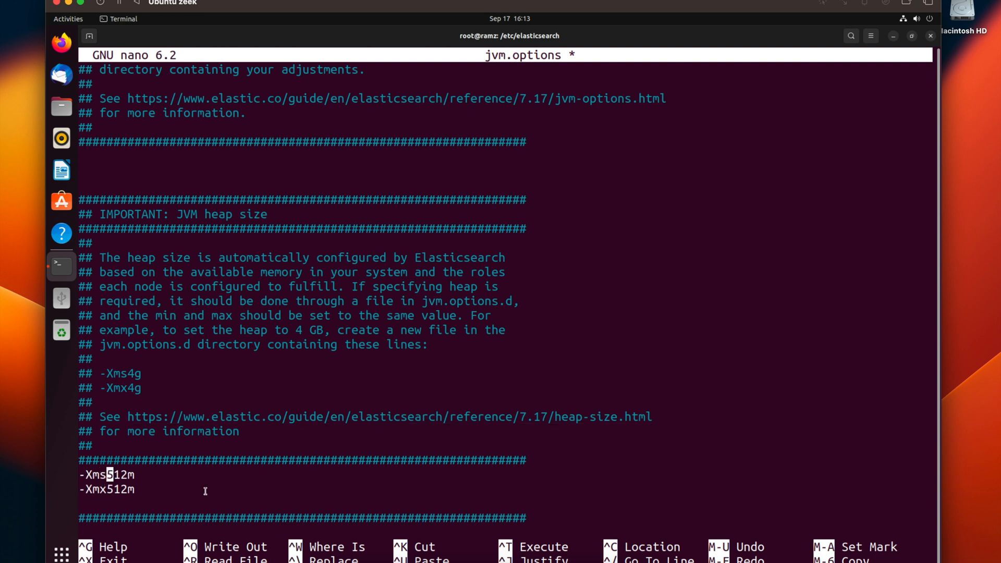
key(ctrl+x)
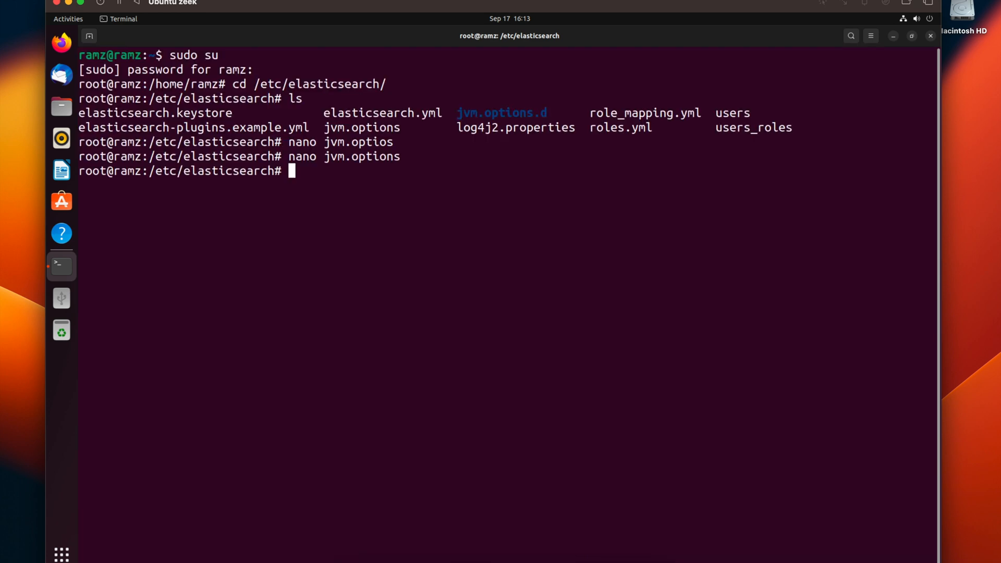
Step: Stop the elasticsearch and kibana services with systemctl
text(cd)
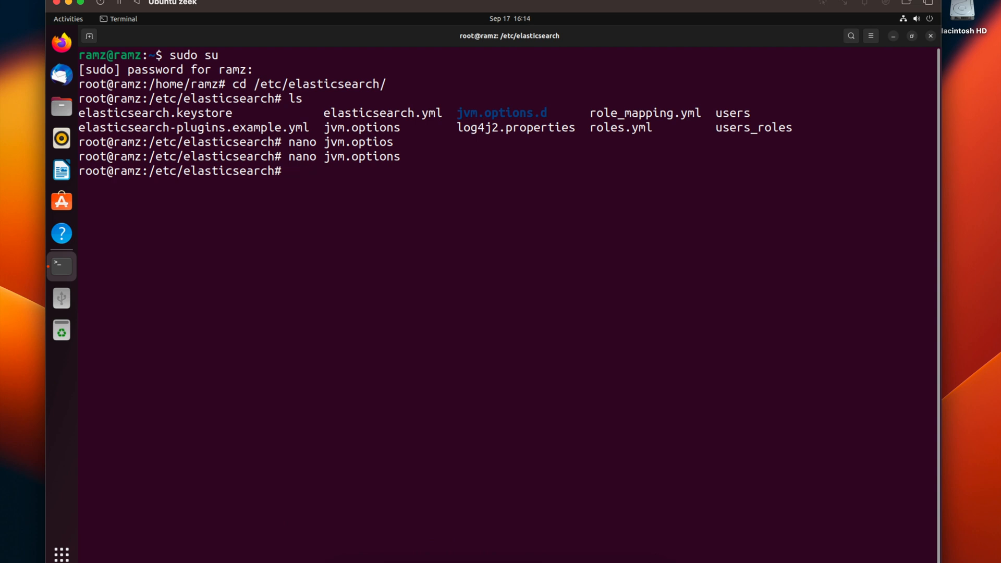
text(s)
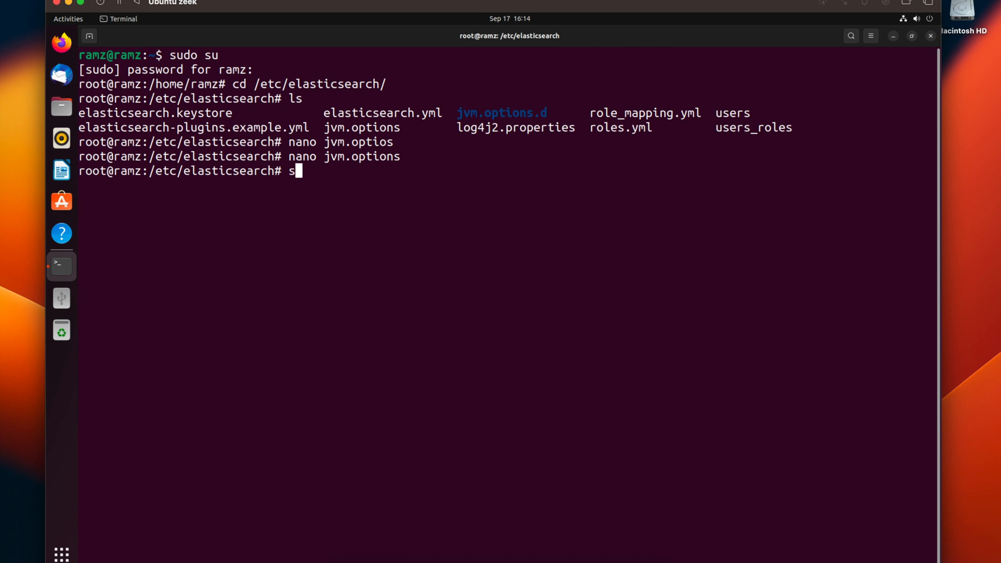
text(ystemctl s)
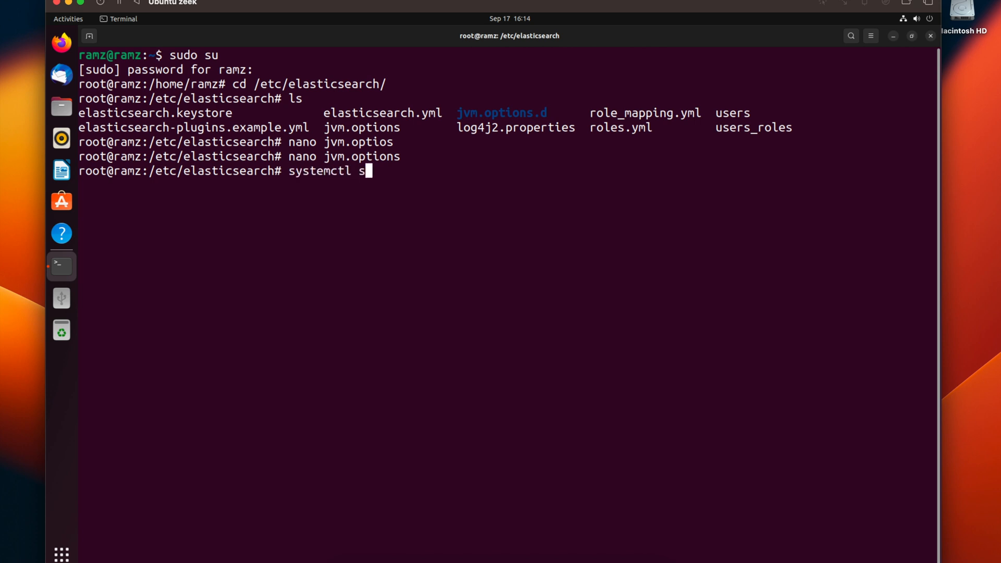
text(top elast)
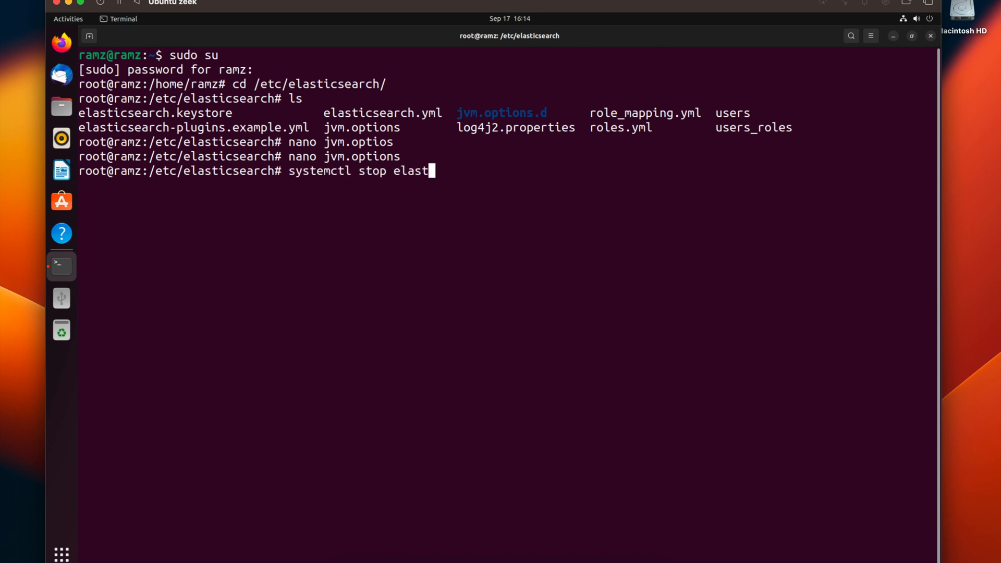
text(icsea)
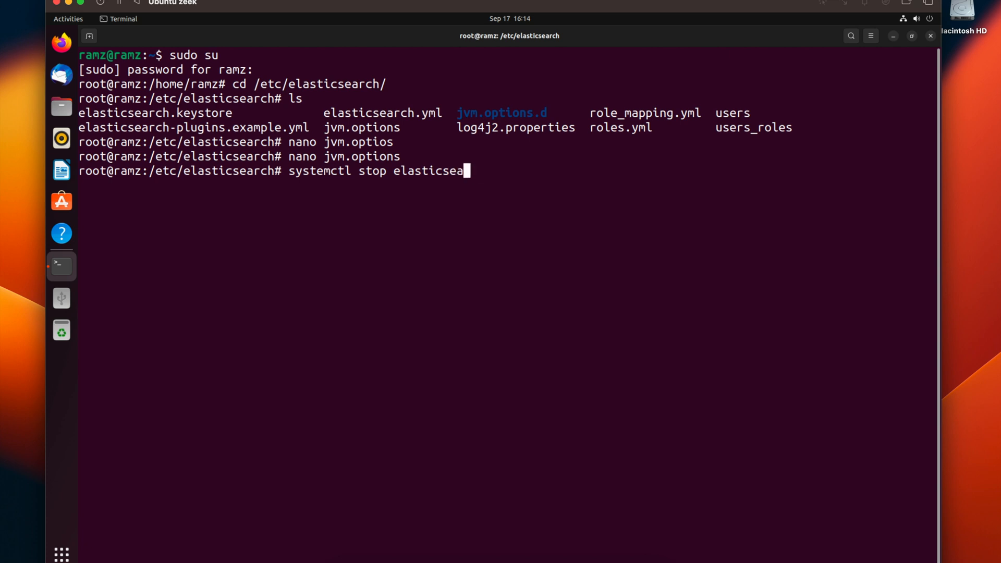
text(rch)
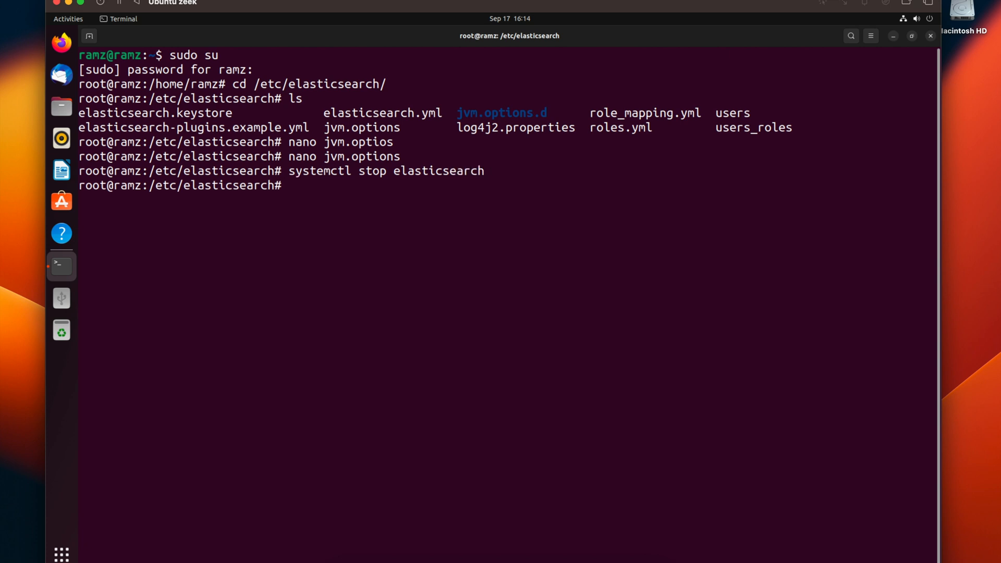
text(systemctl stop kibana)
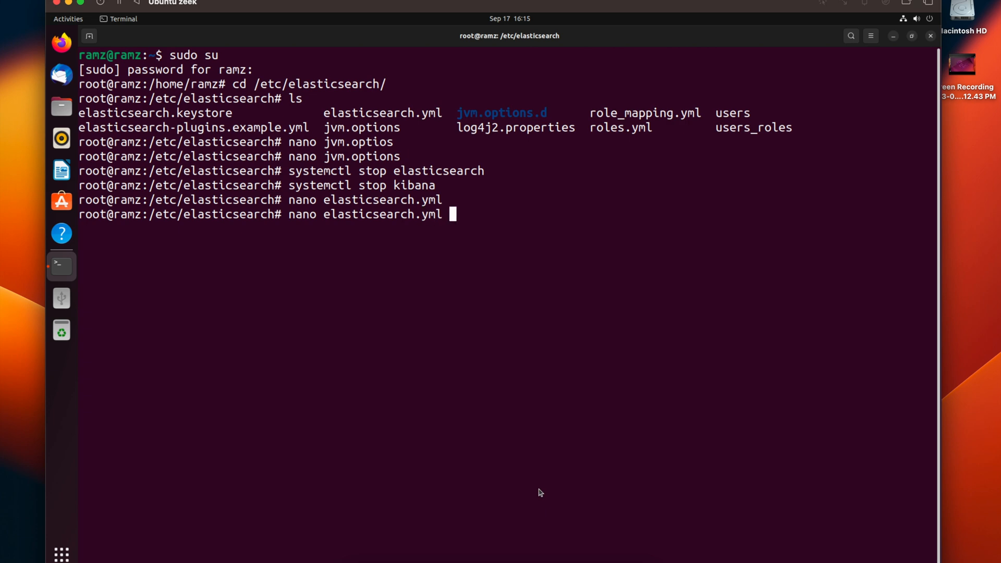
Step: Open elasticsearch.yml and add 'xpack.security.enabled: true' under the Security section
key(Enter)
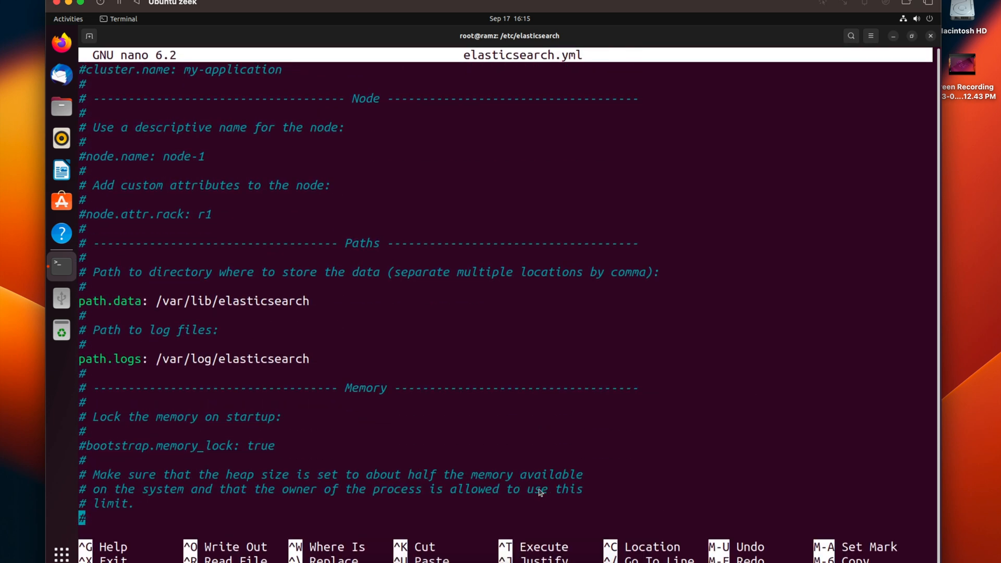
scroll(down, 3)
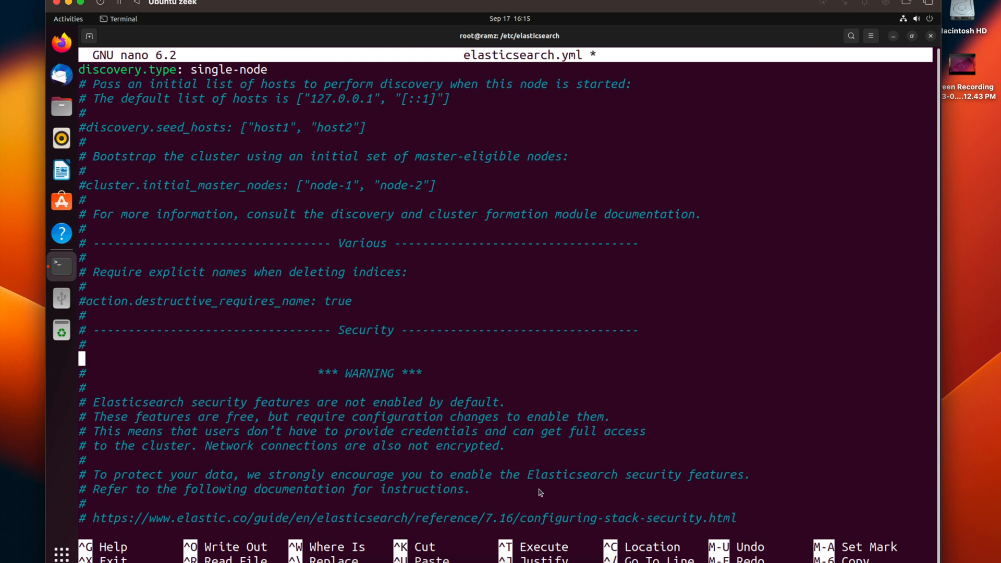
text(x)
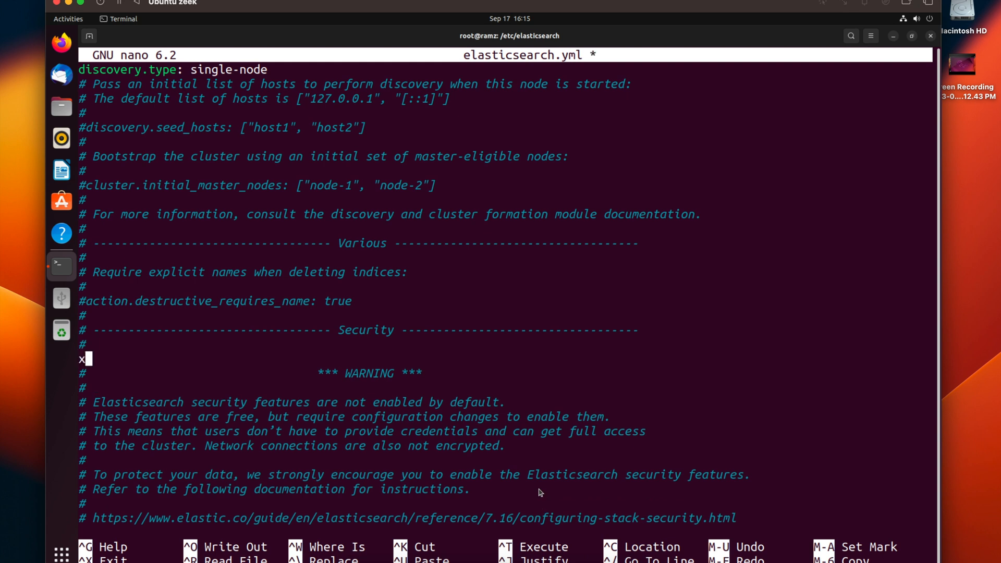
text(pac)
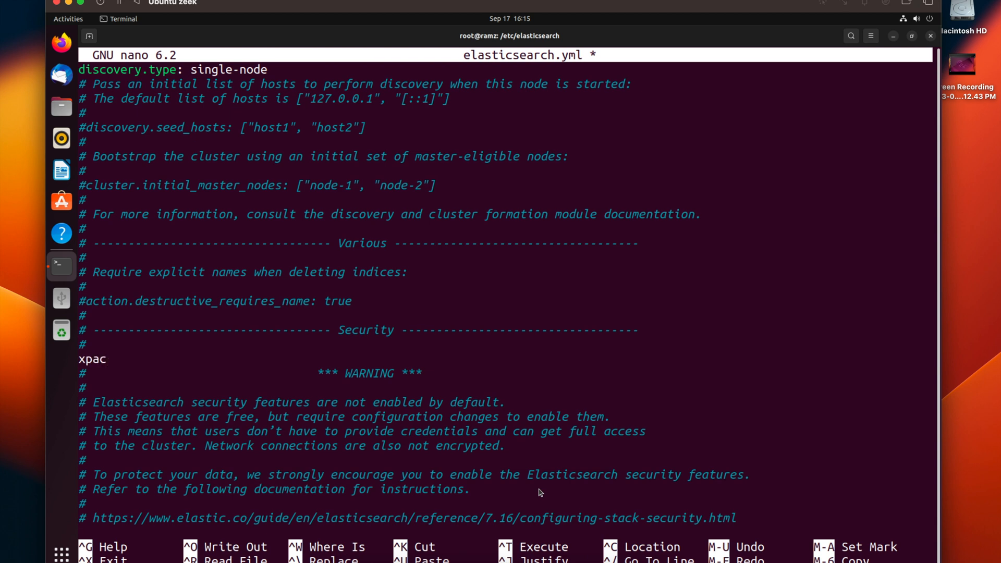
text(k.s)
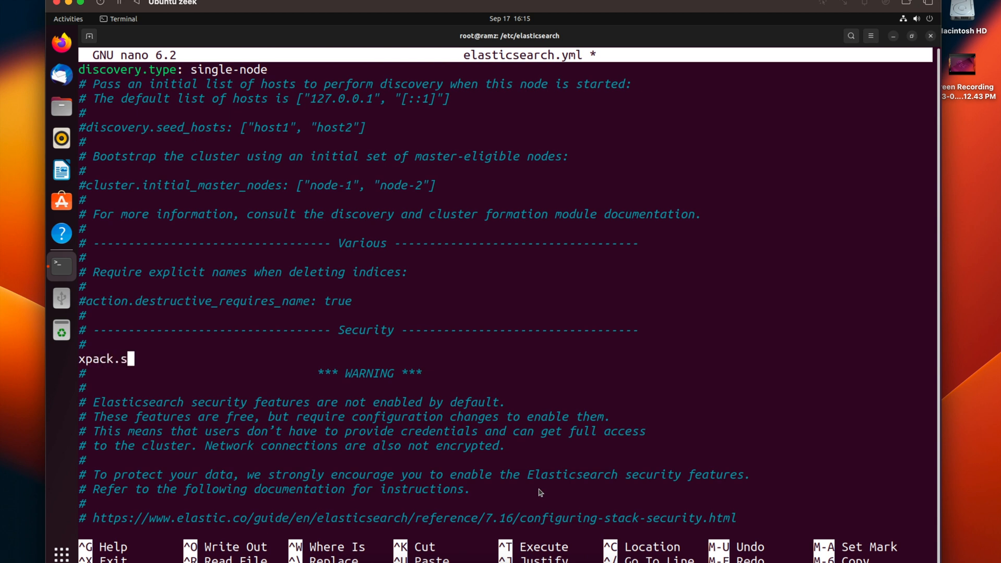
text(ecuri)
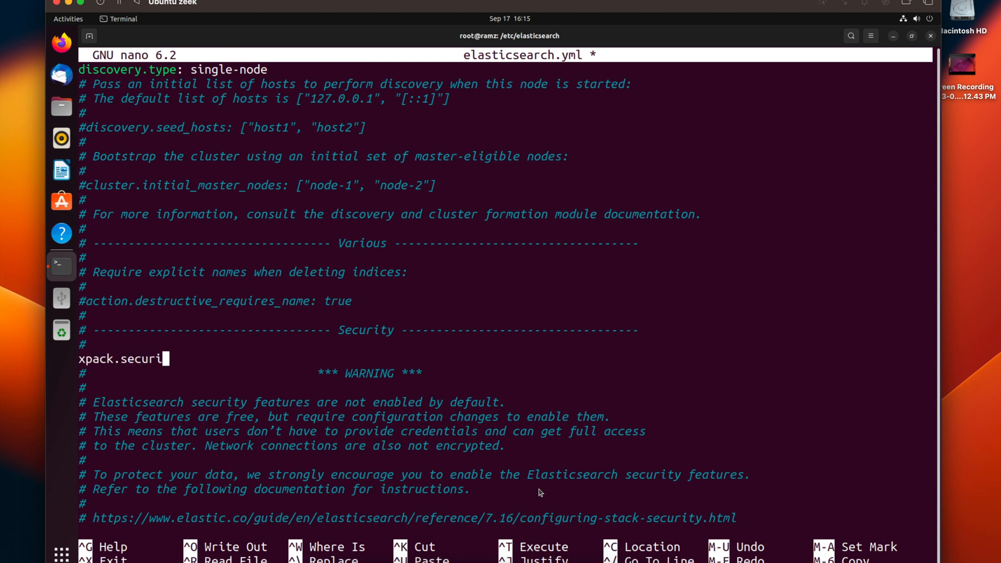
text(ty.e)
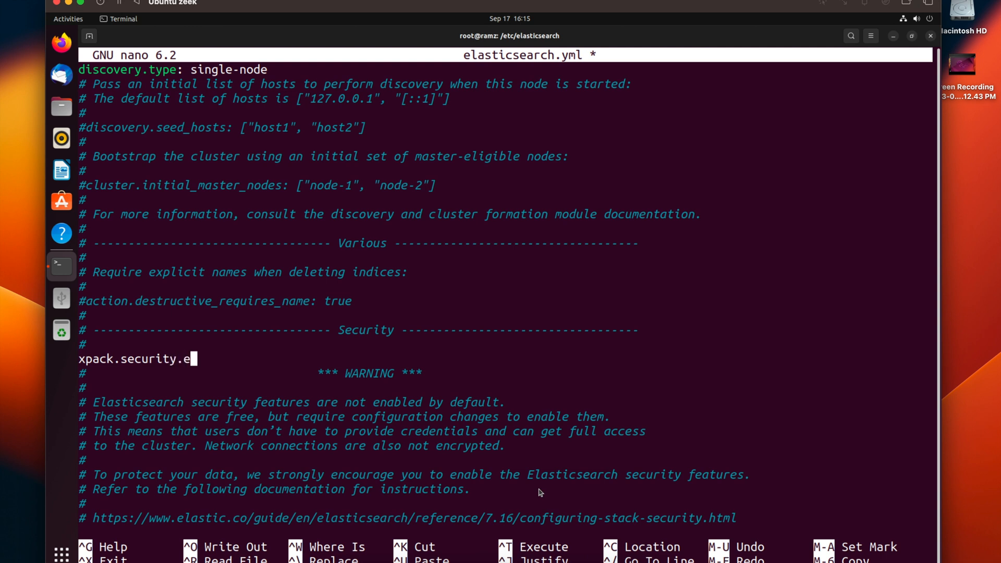
text(nabled)
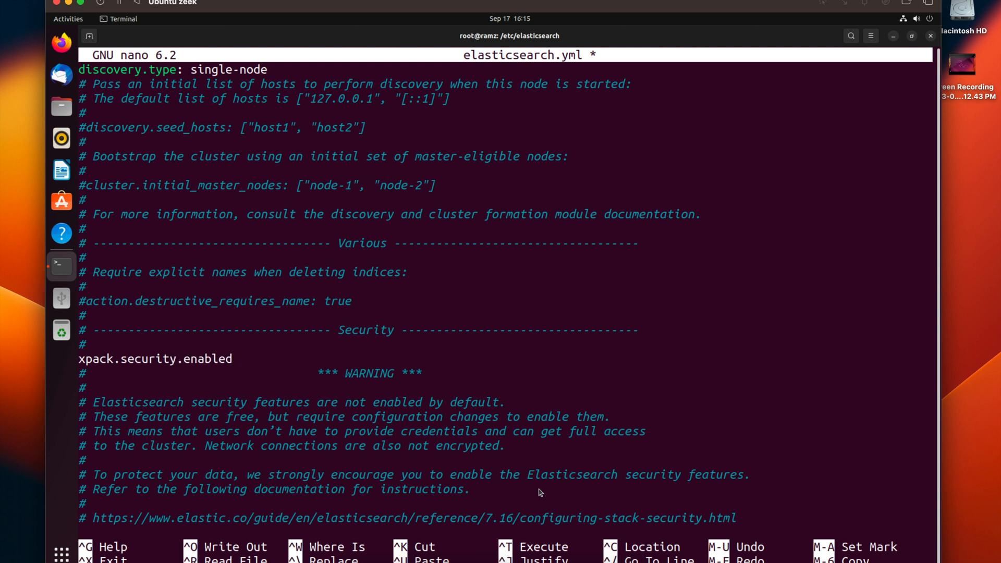
text(:)
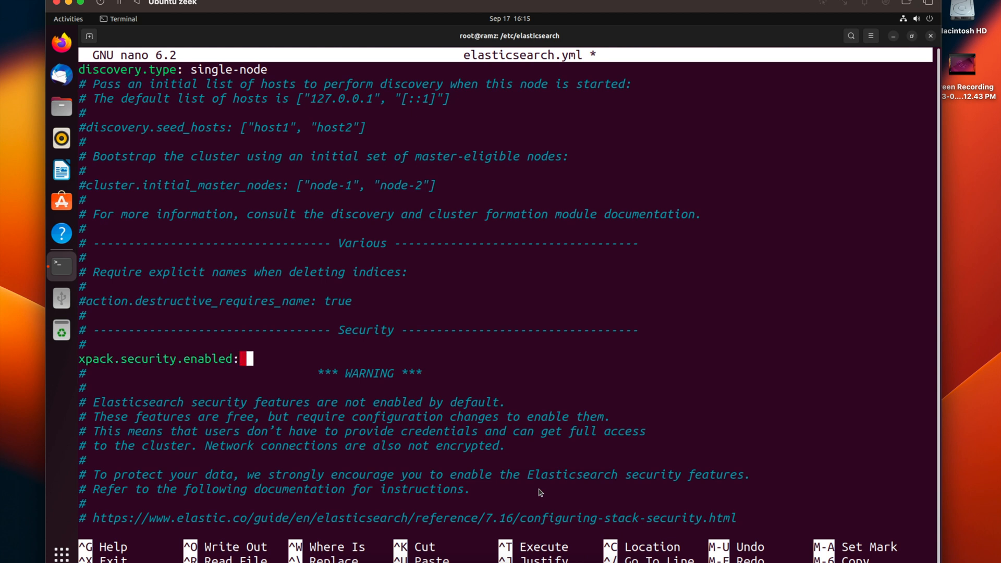
text(true)
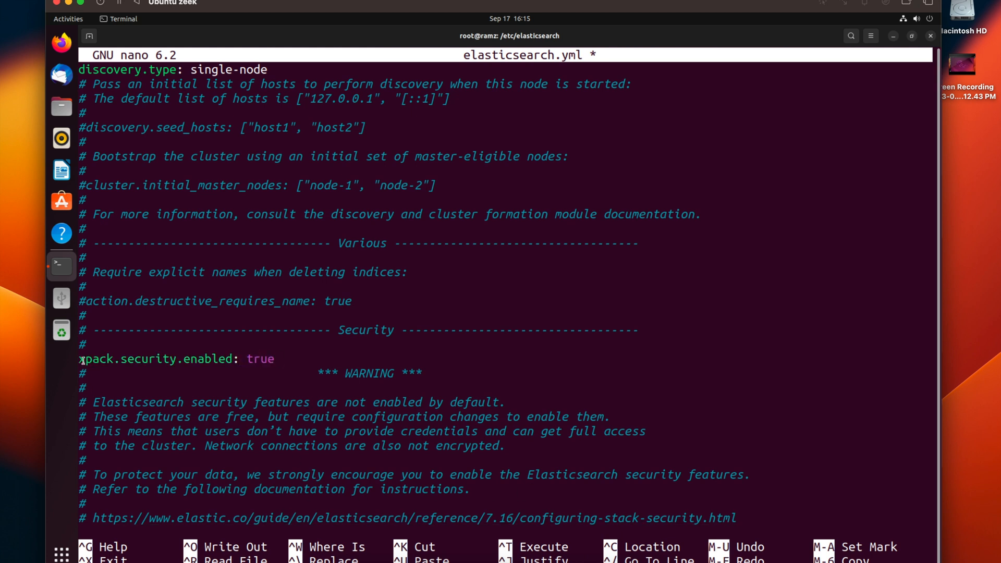
mouse_move(319, 359)
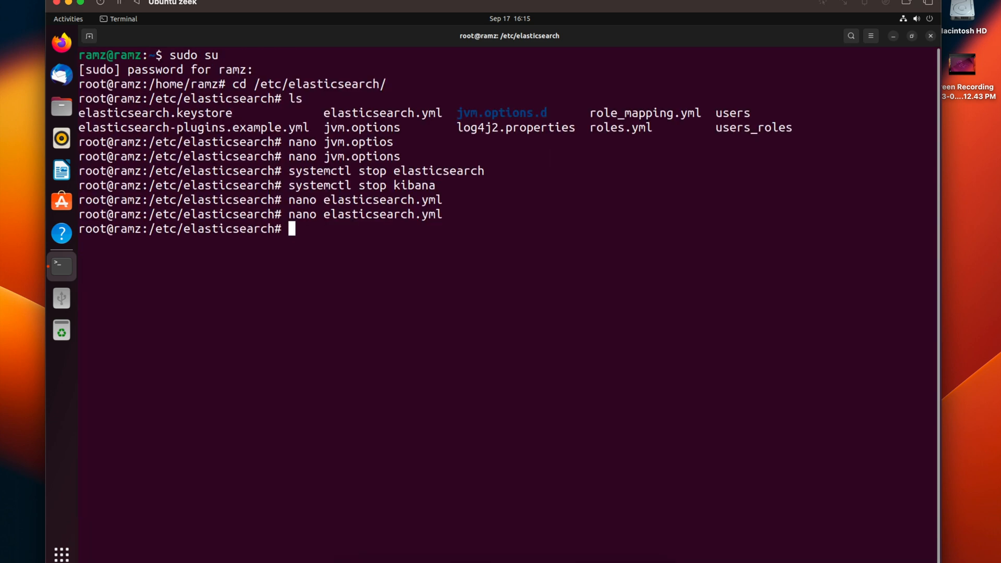
Step: Start Elasticsearch with systemctl and confirm its status is active (running)
text(systemctl start elasticsearch)
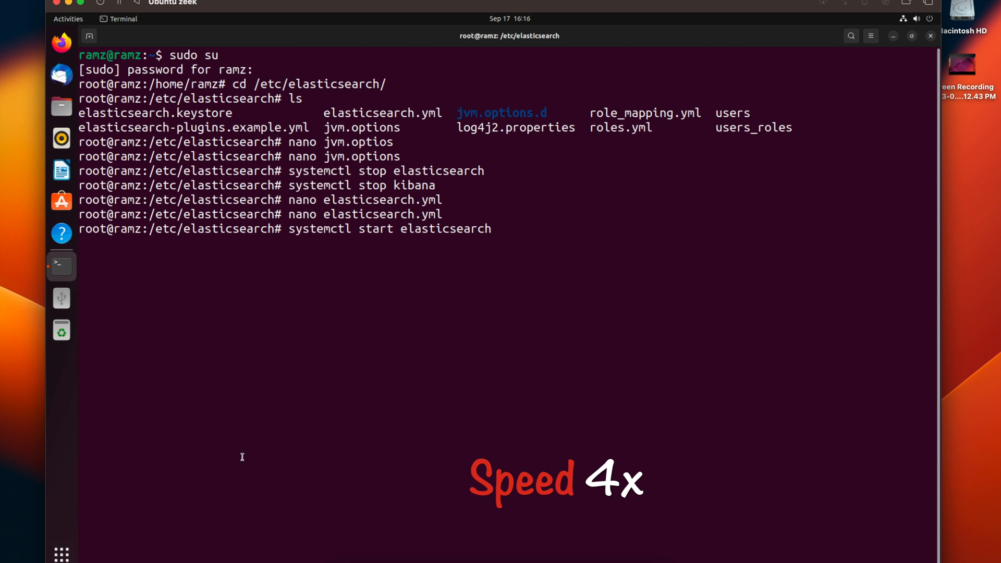
key(Return)
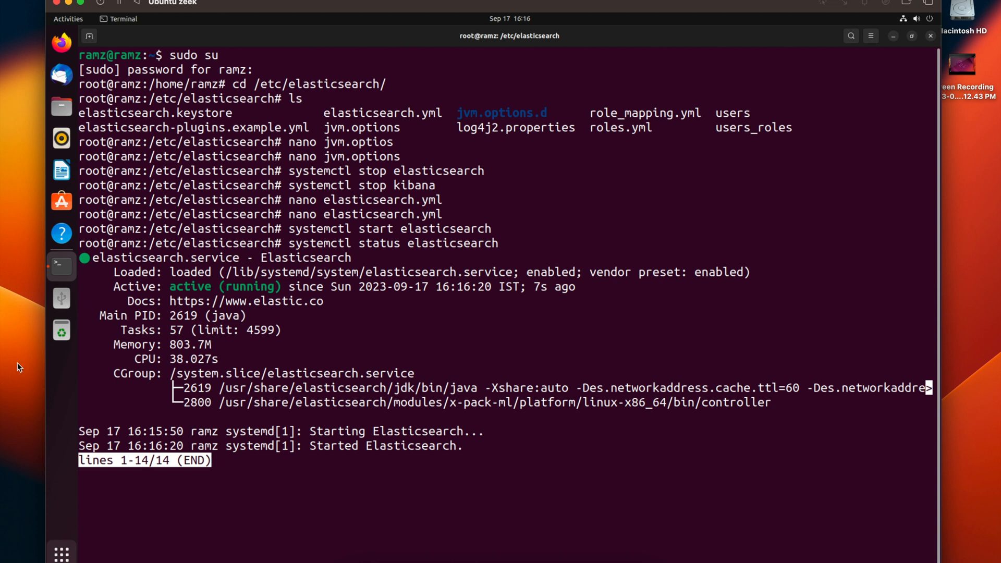
Step: Open Firefox and browse to 192.168.68.11:9200, reaching the sign-in prompt
click(61, 43)
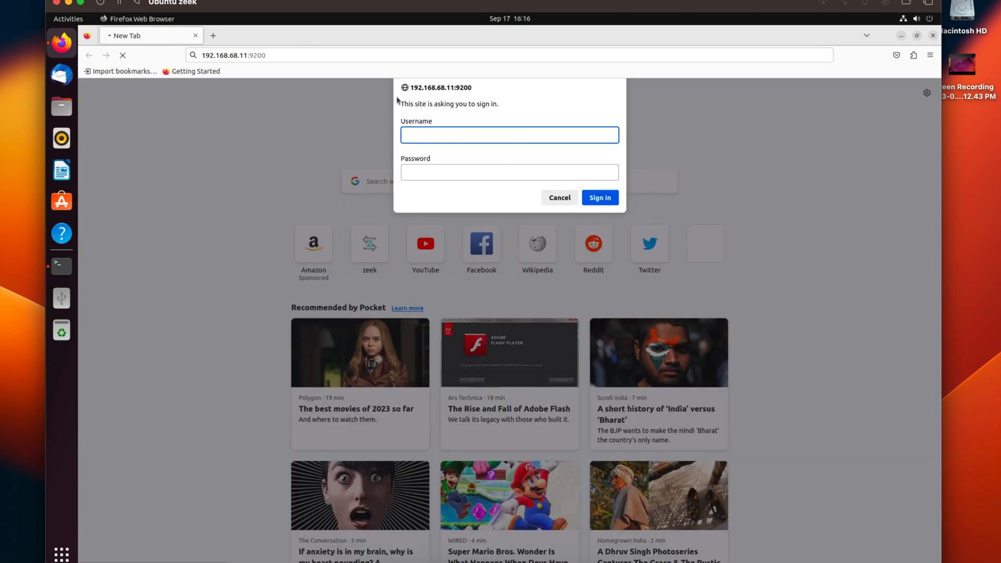
mouse_move(445, 85)
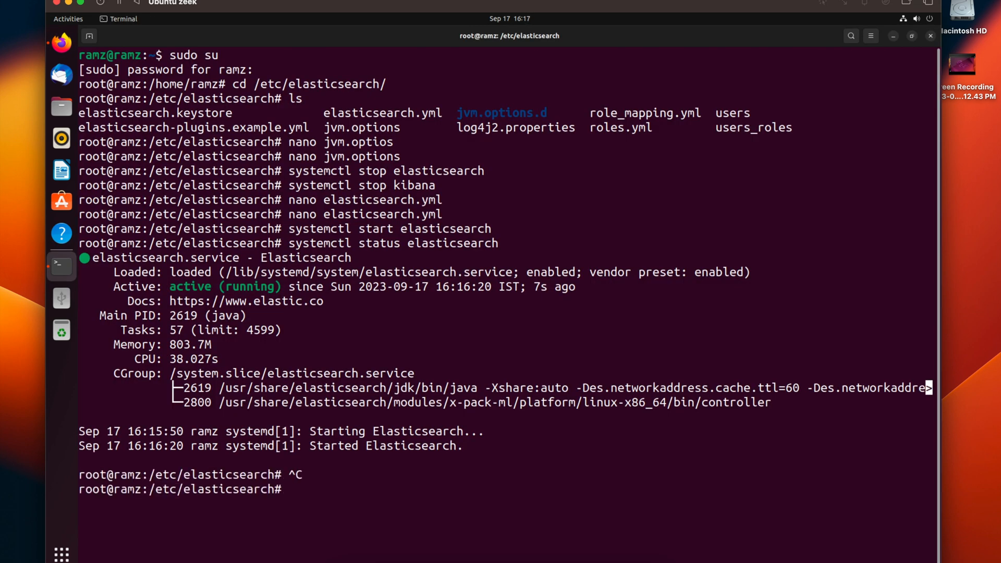
Step: Change into /usr/share/elasticsearch/bin and list its tools
text(cd)
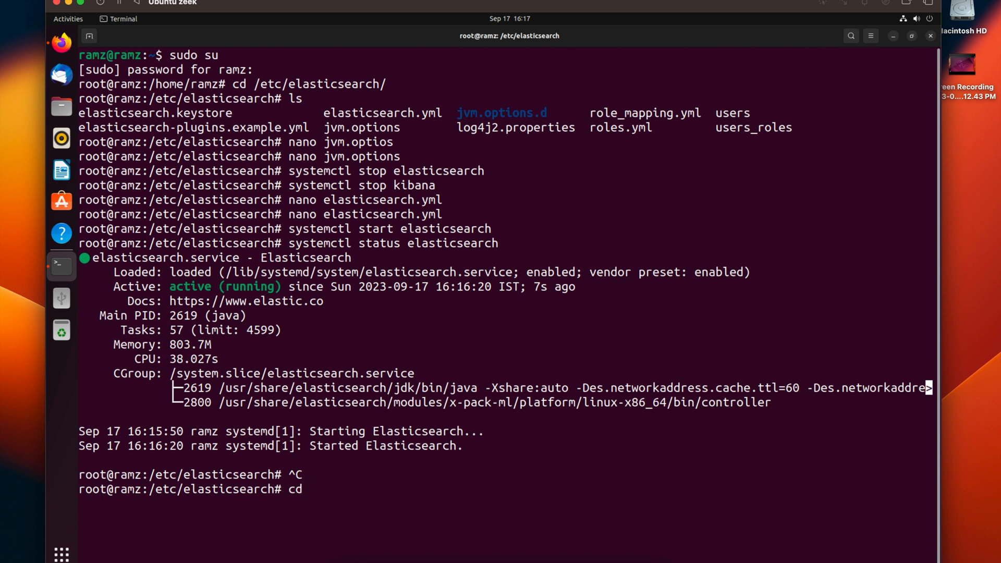
text(/usr)
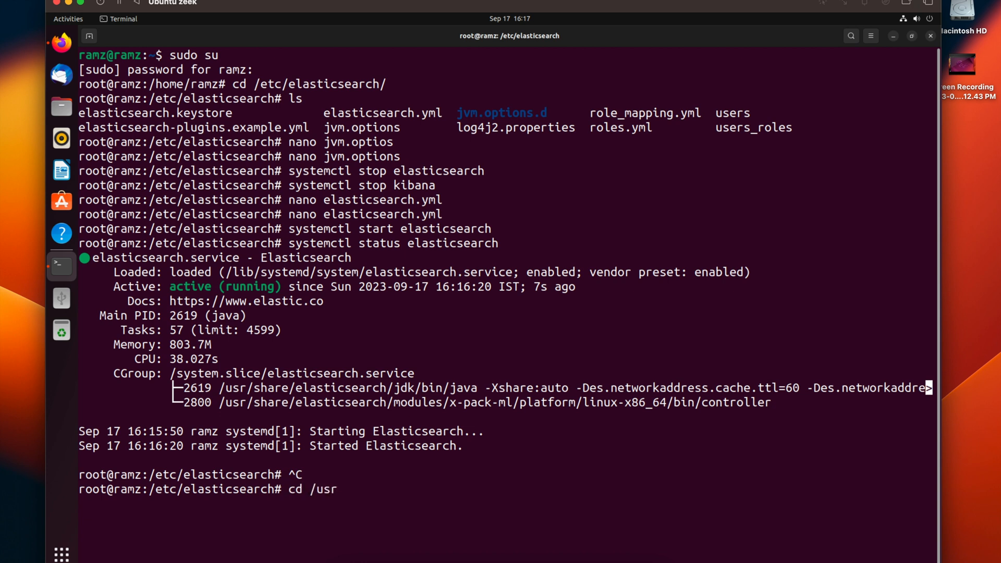
text(sha)
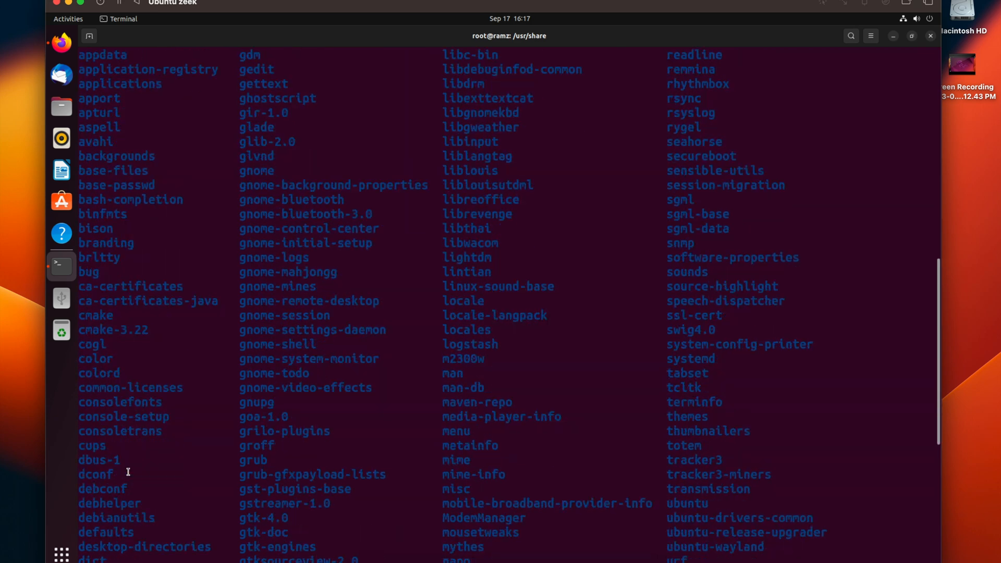
scroll(down, 3)
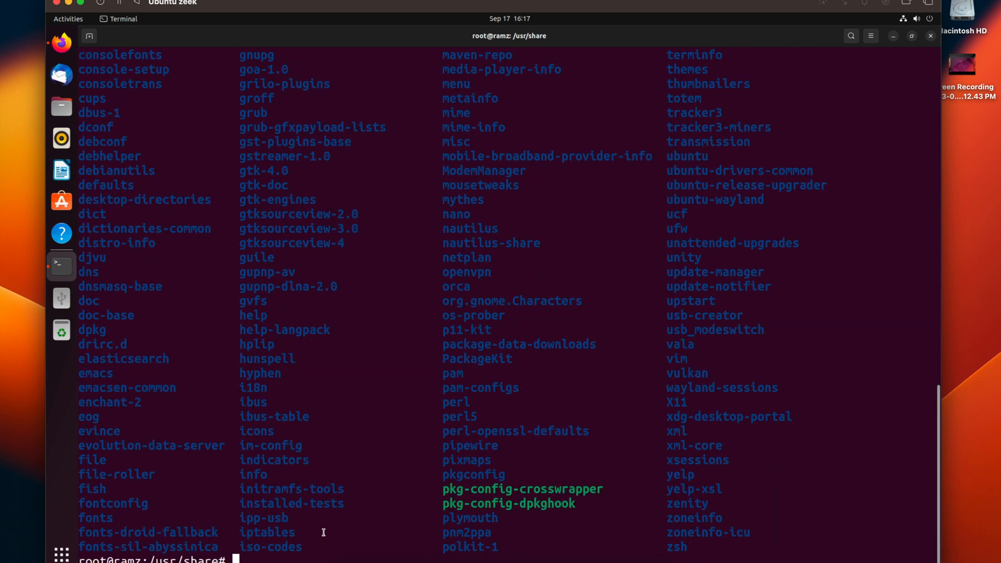
text(cd elasticsearch/)
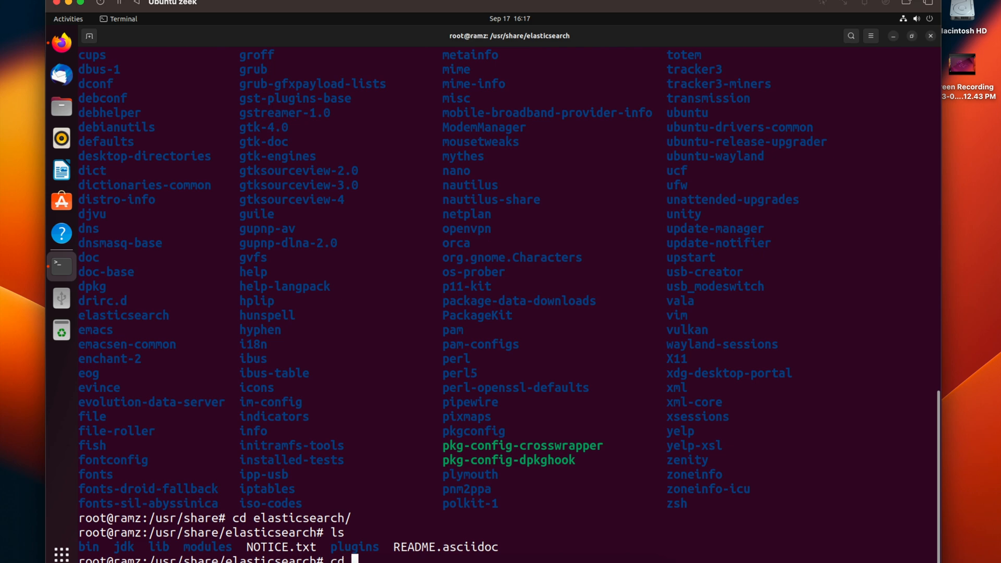
text(cd bin)
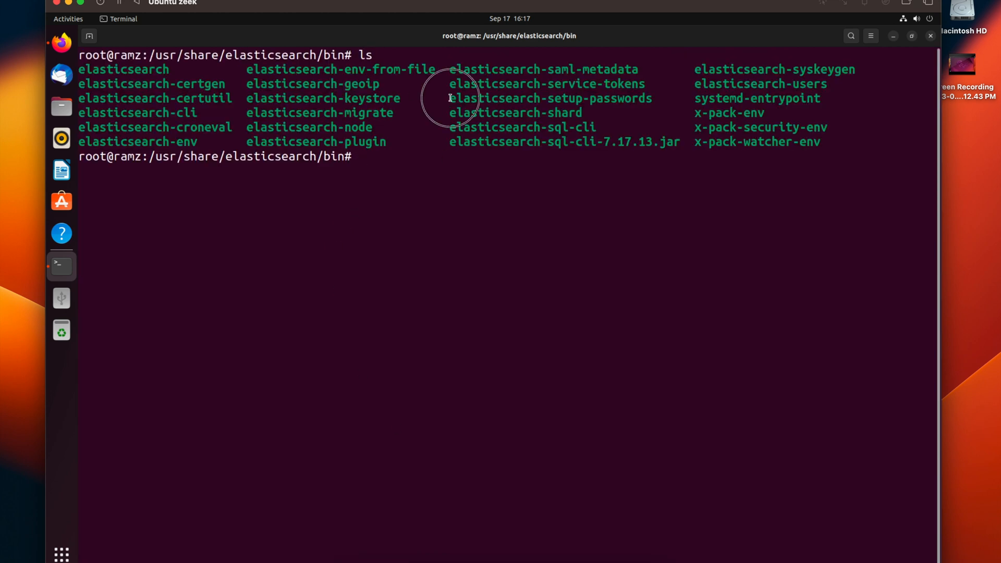
Step: Show elasticsearch-setup-passwords --help with its auto and interactive modes
double_click(549, 99)
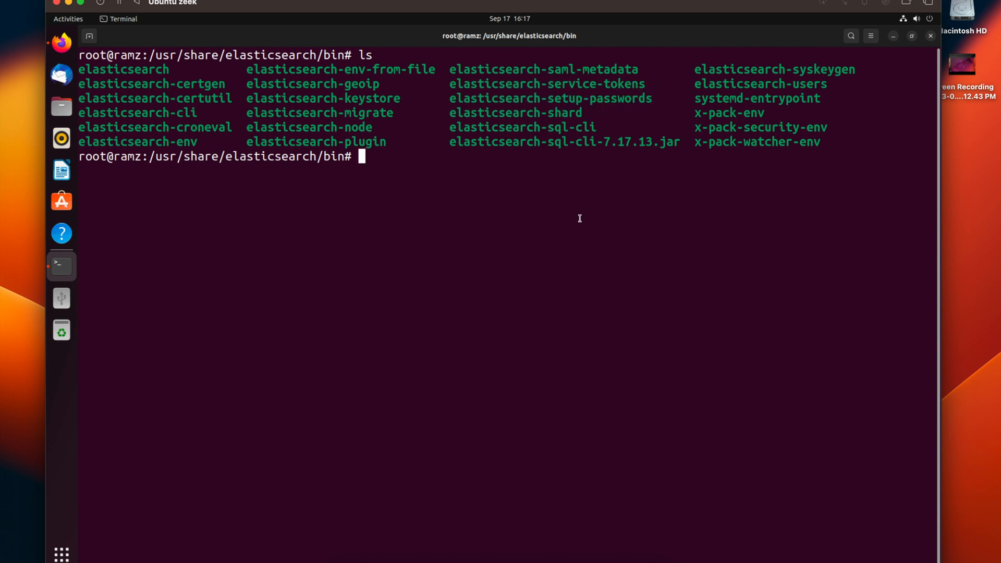
text(./)
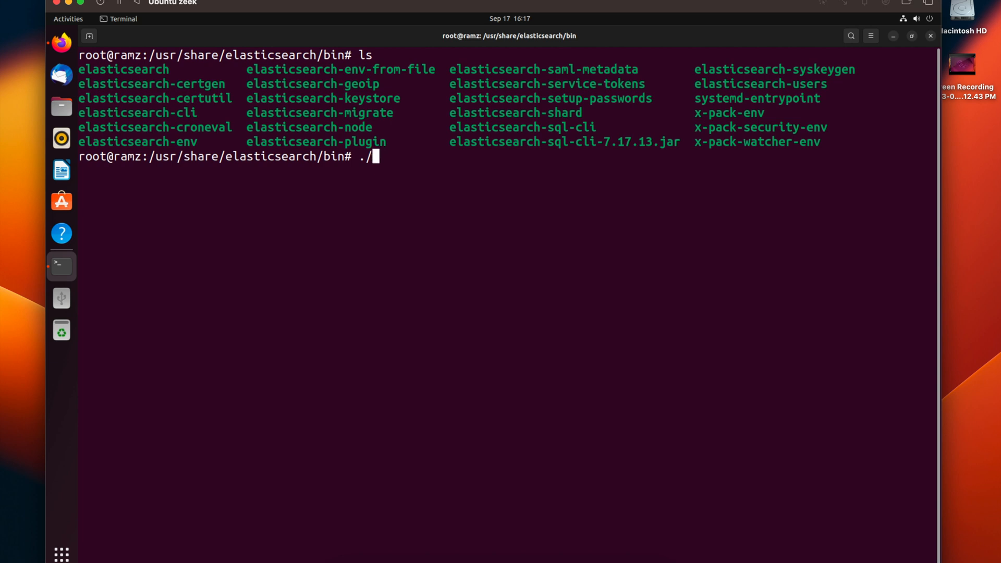
double_click(541, 98)
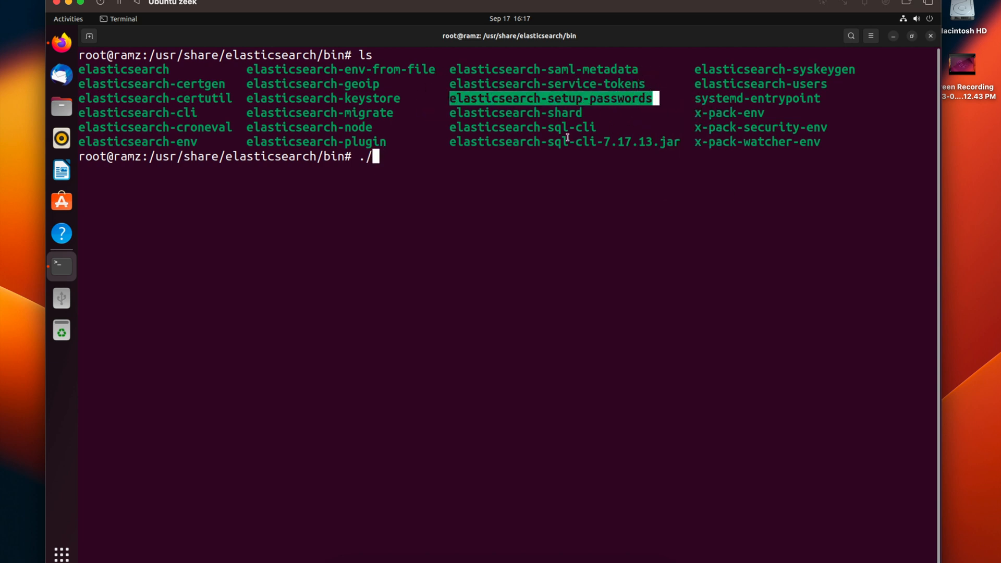
text(elasticsearch-setup-passwords)
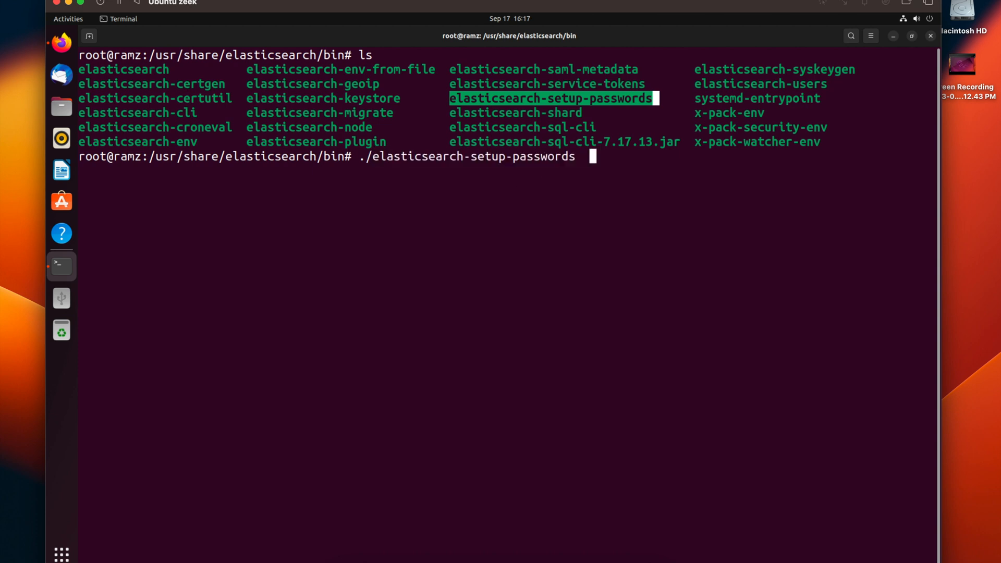
text(--help)
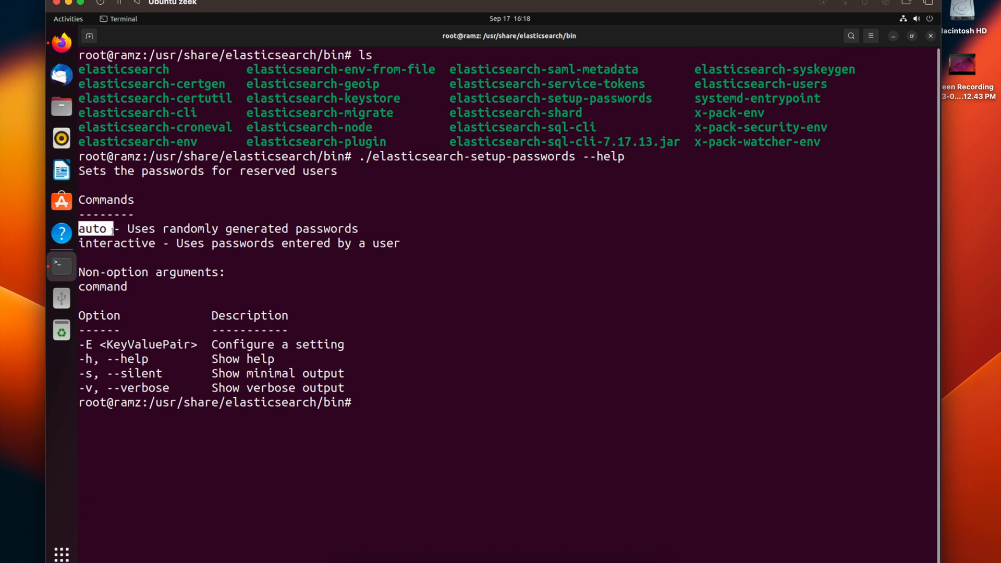
Step: Generate random passwords for all reserved users with elasticsearch-setup-passwords auto, confirming with y
text(./elasticsearch-setup-passwords --hel)
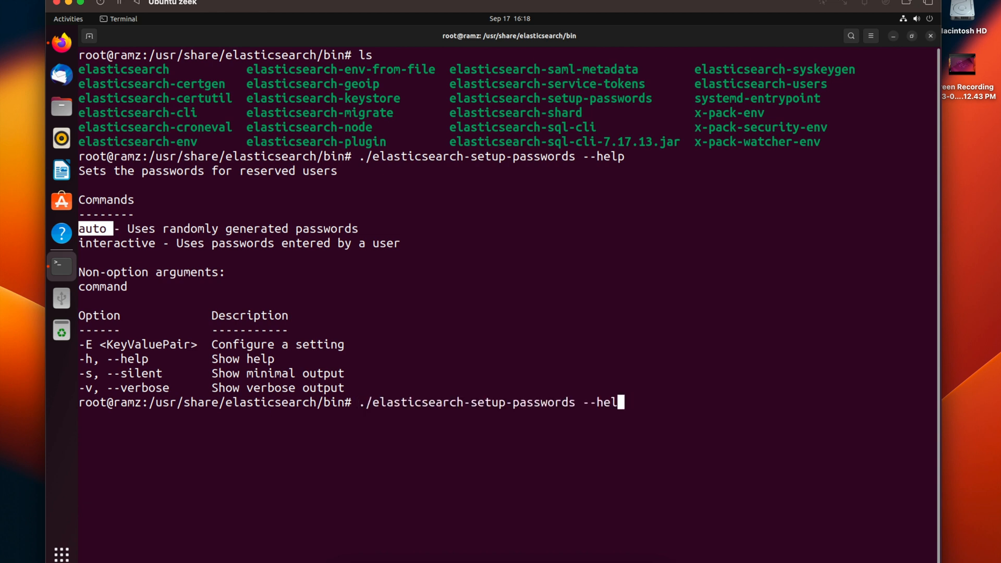
text(auto)
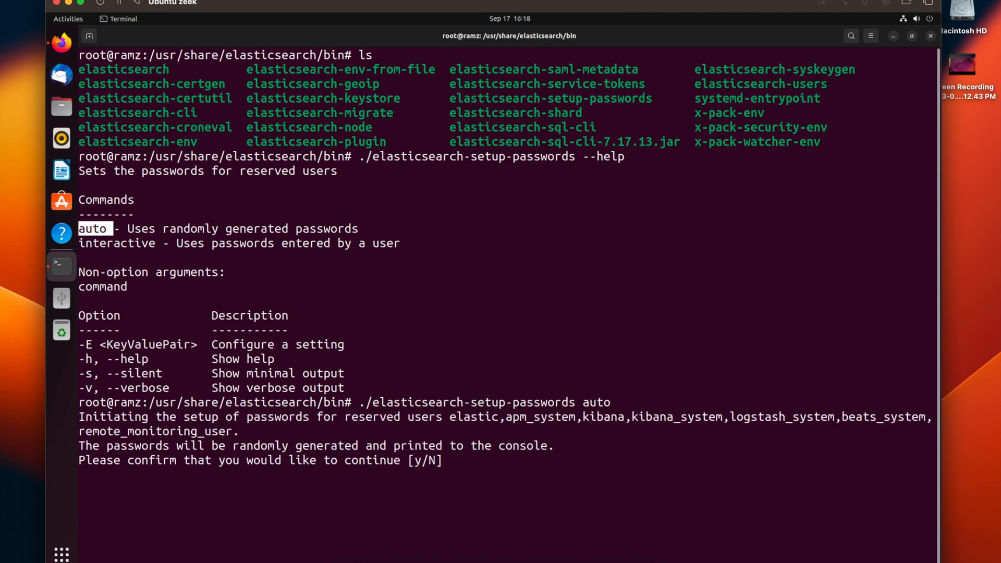
text(y)
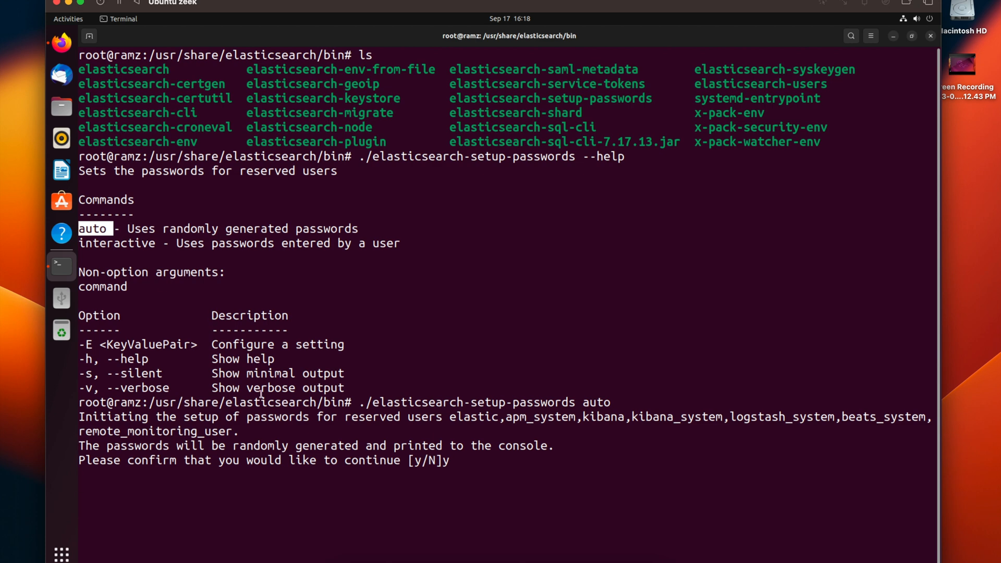
key(Return)
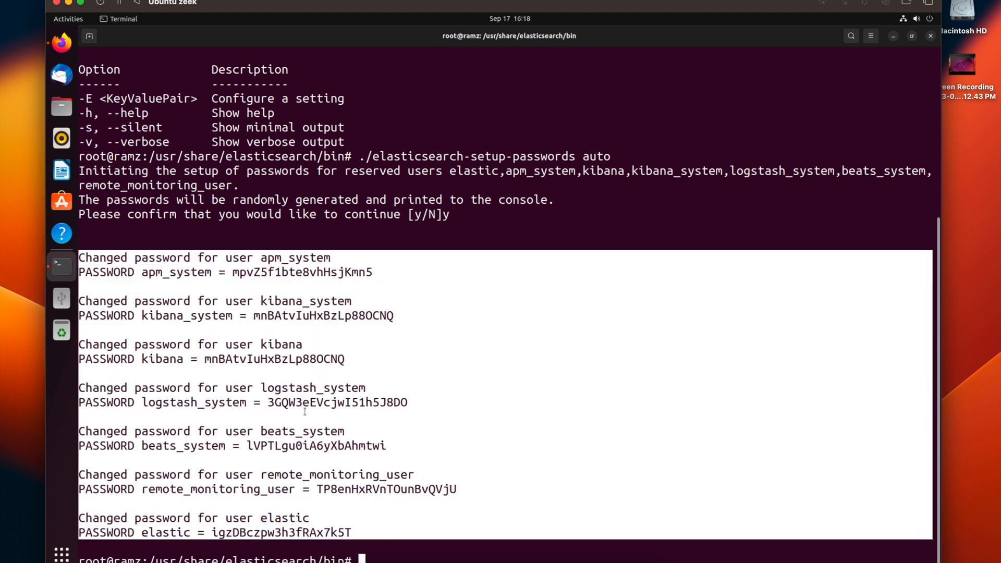
text(tex)
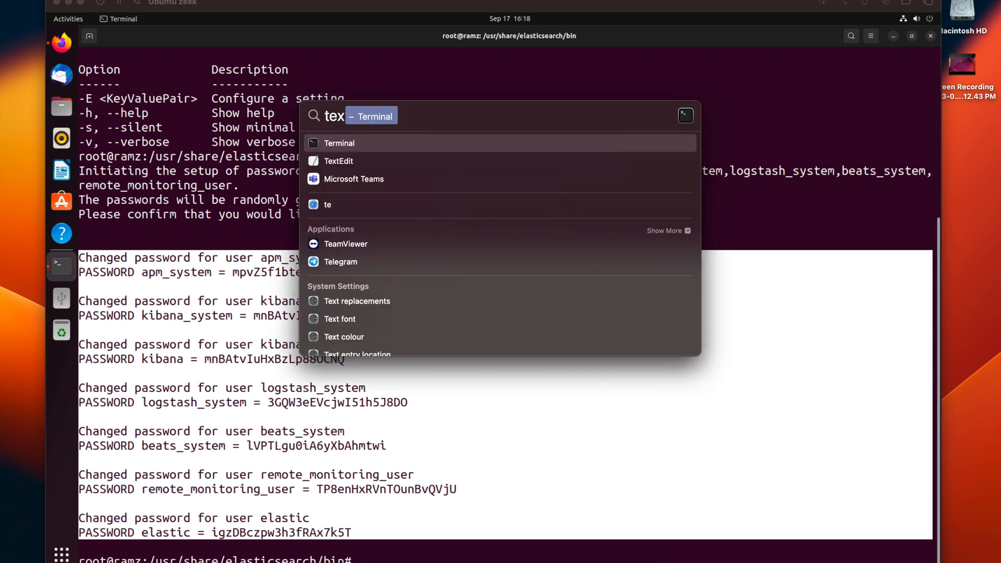
key(escape)
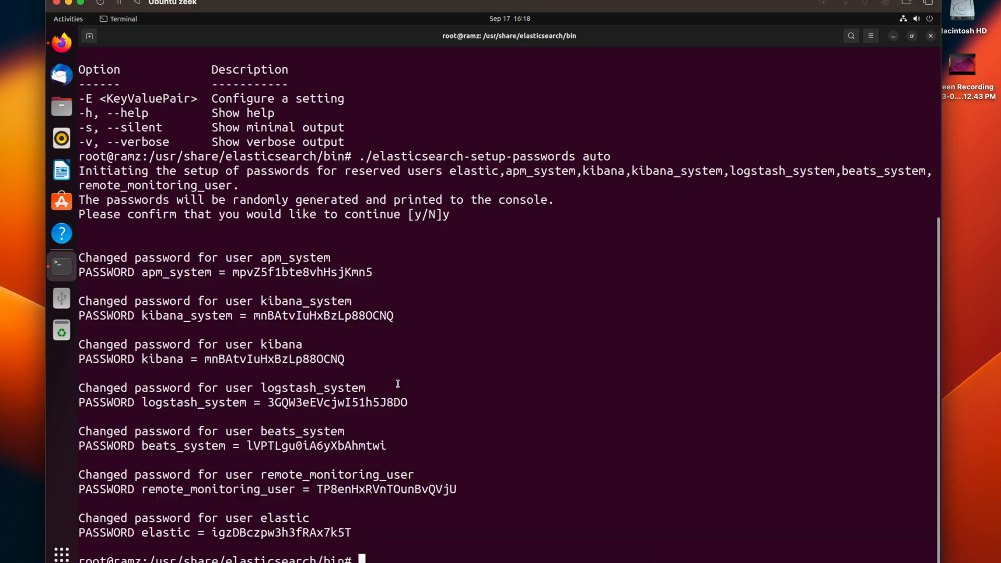
Step: Move to /etc/kibana and open kibana.yml in nano to view elasticsearch.hosts
text(cd)
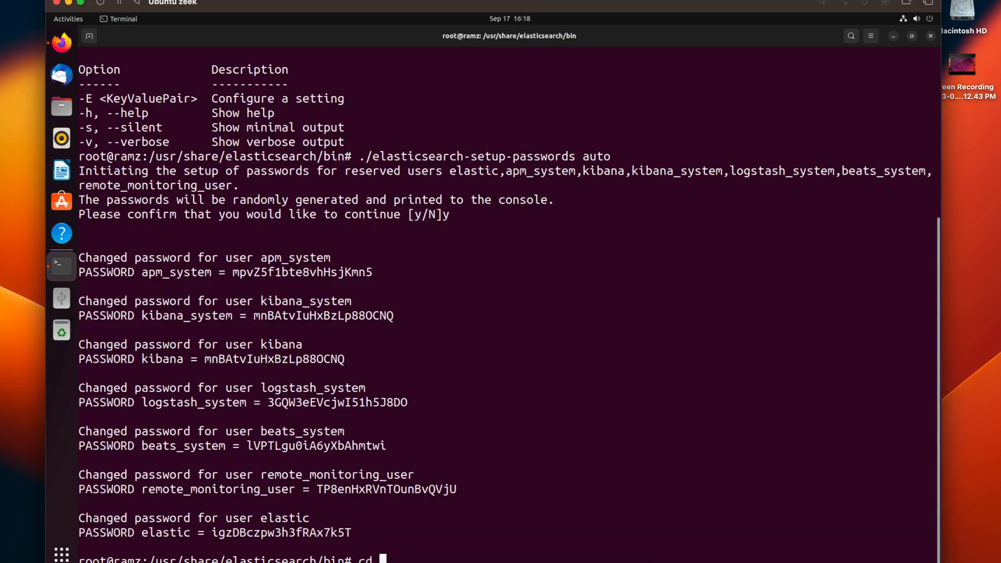
text(/etc)
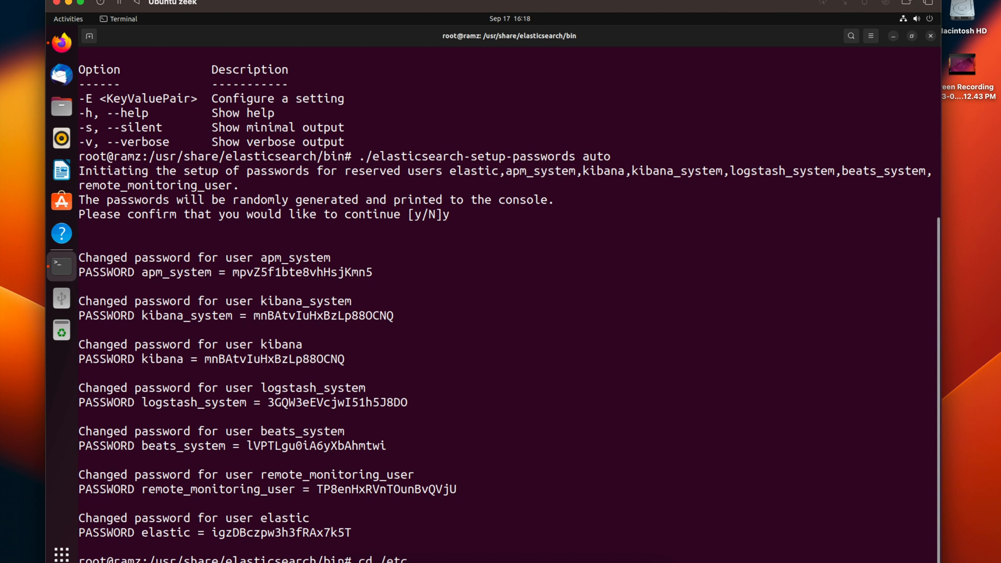
text(/kibana)
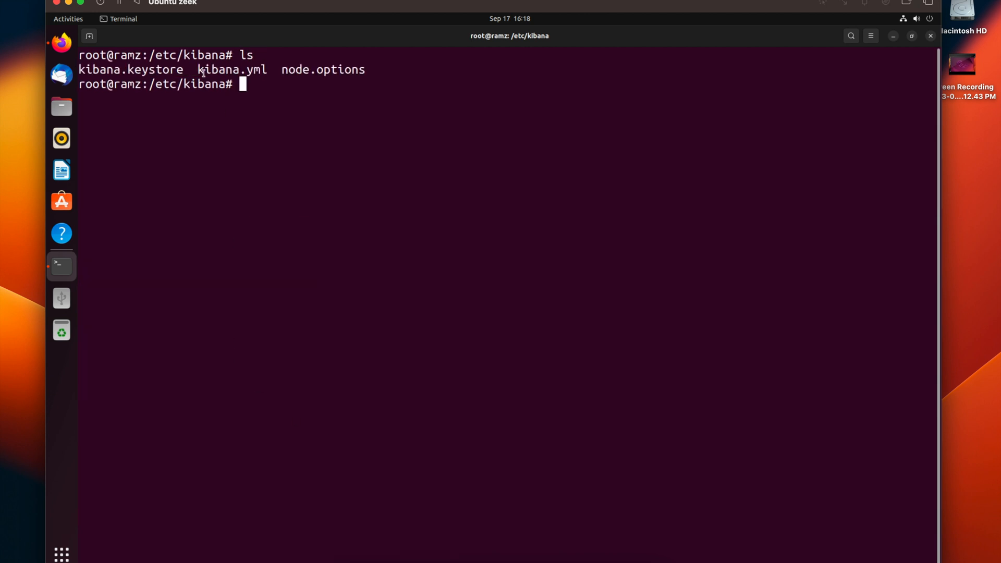
double_click(232, 69)
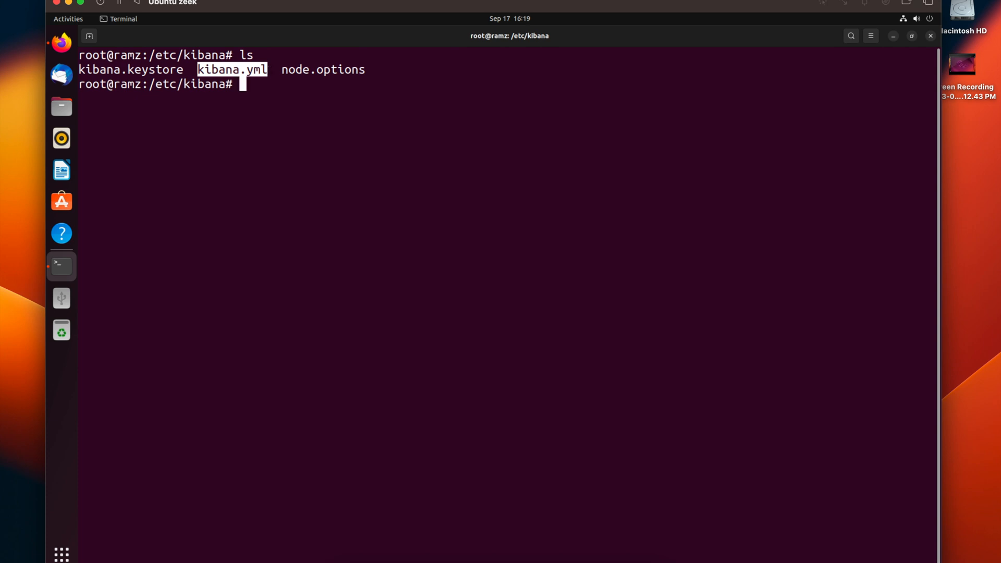
text(nano ki)
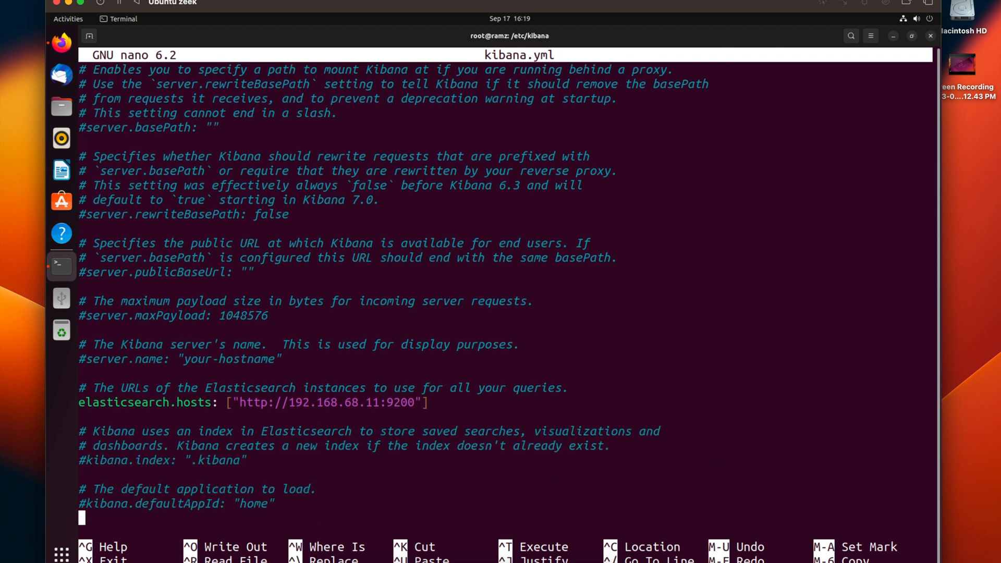
Step: Copy the generated kibana_system password from the notes into the elasticsearch.password line
scroll(down, 3)
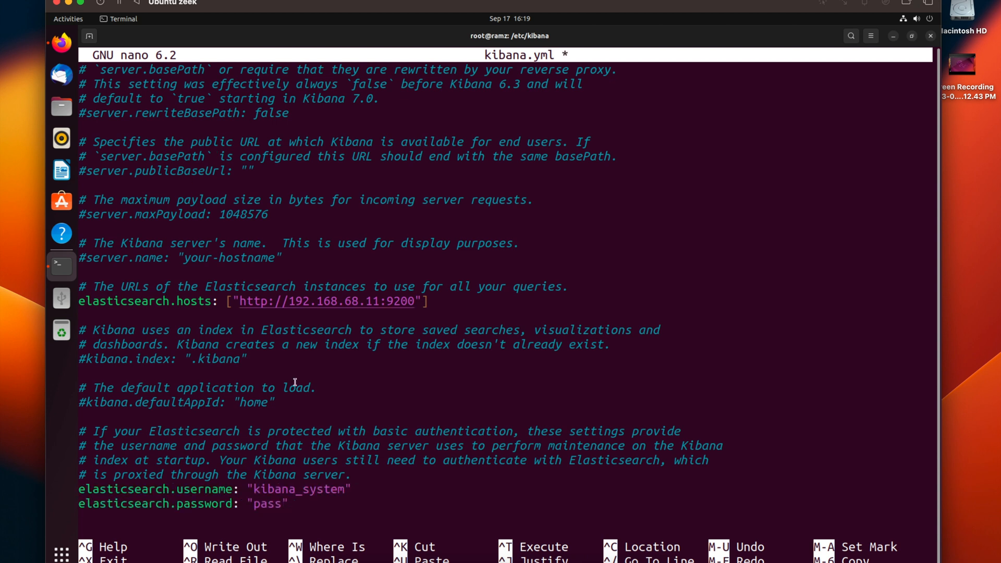
double_click(298, 490)
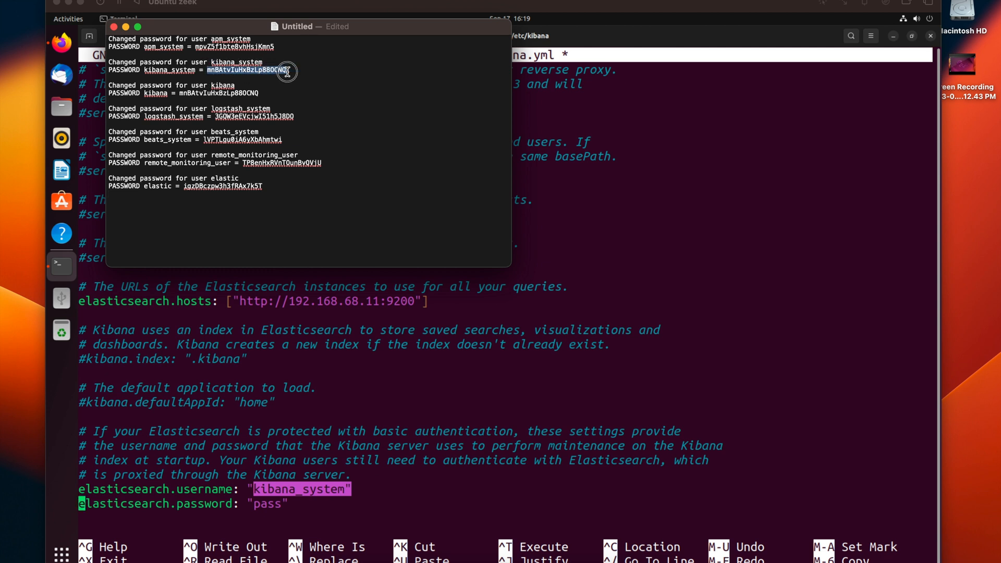
right_click(286, 71)
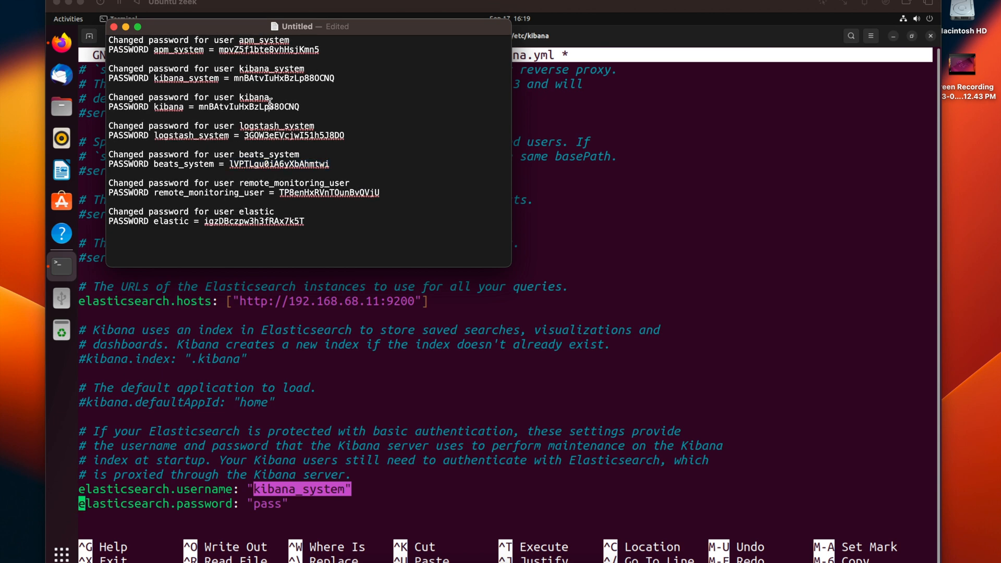
double_click(284, 78)
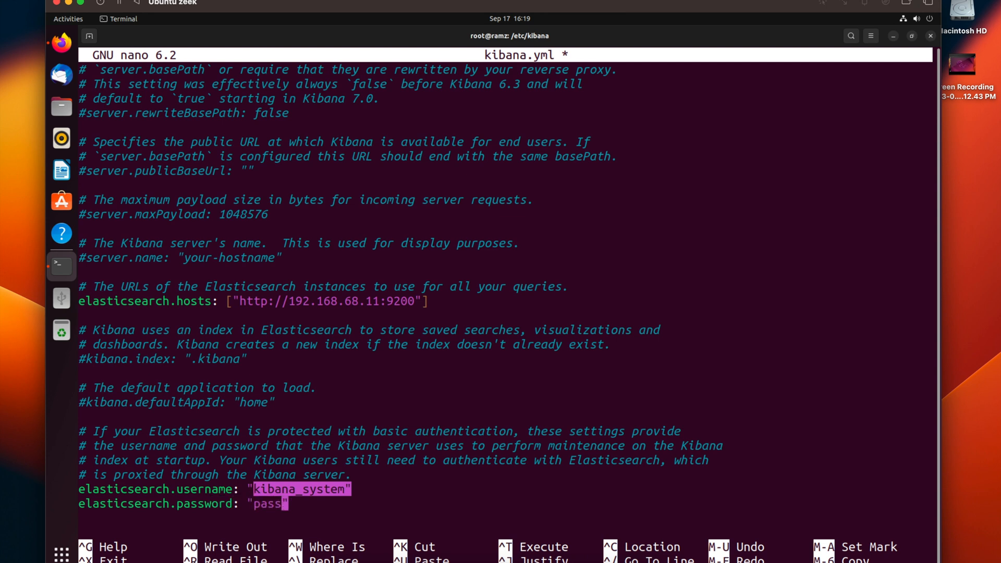
key(BackSpace)
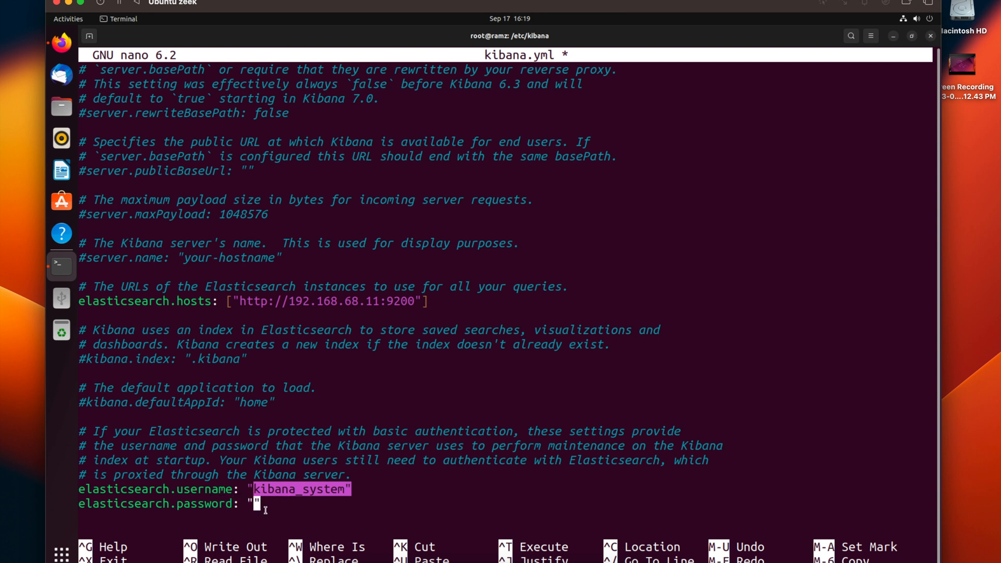
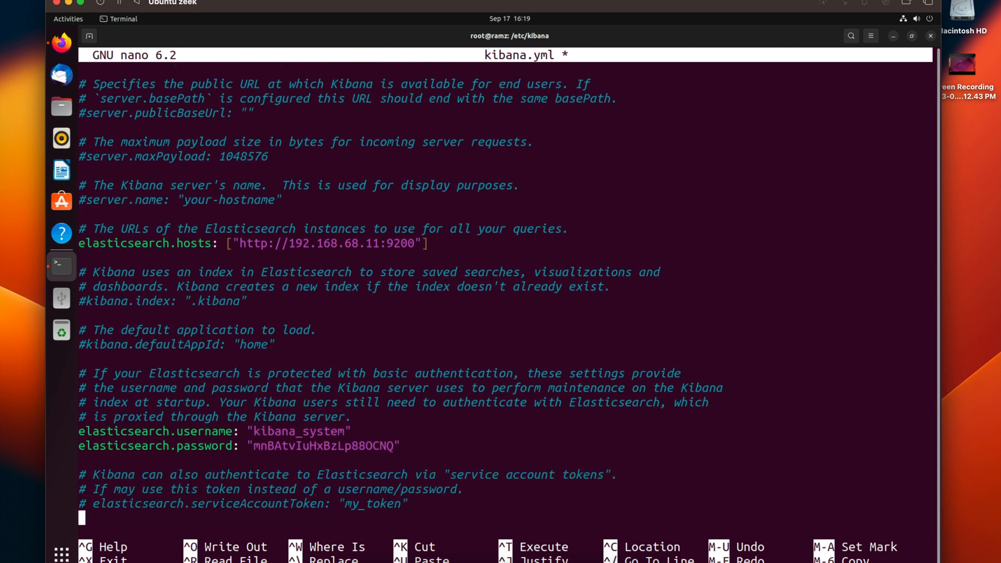
scroll(down, 3)
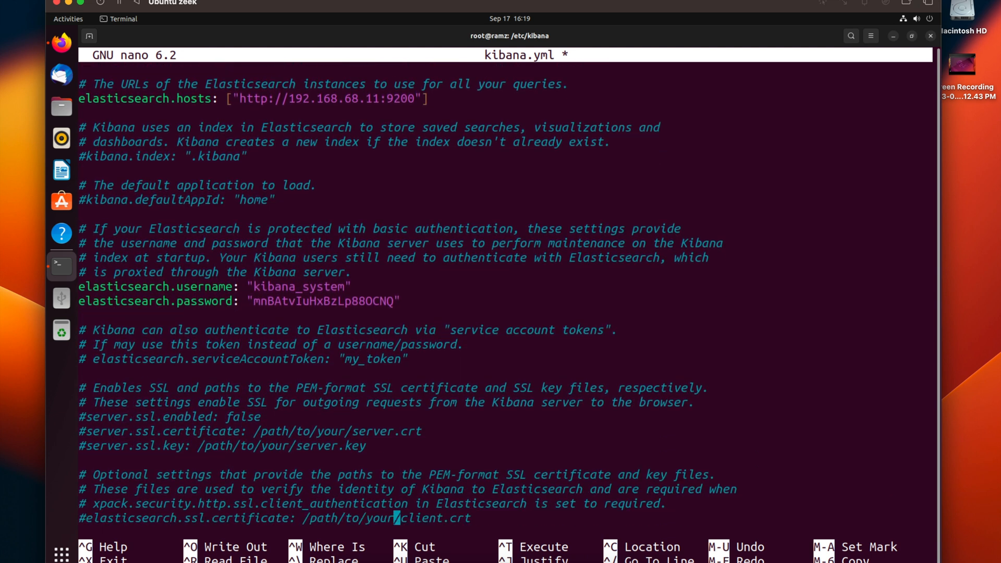
key(ctrl+x)
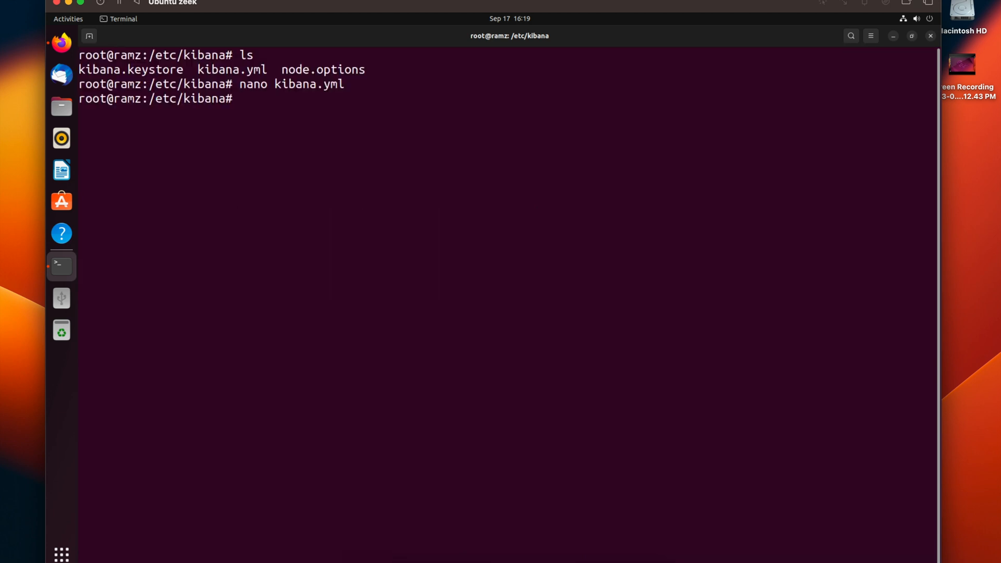
Step: Start Kibana with systemctl and confirm its status shows active (running)
text(system)
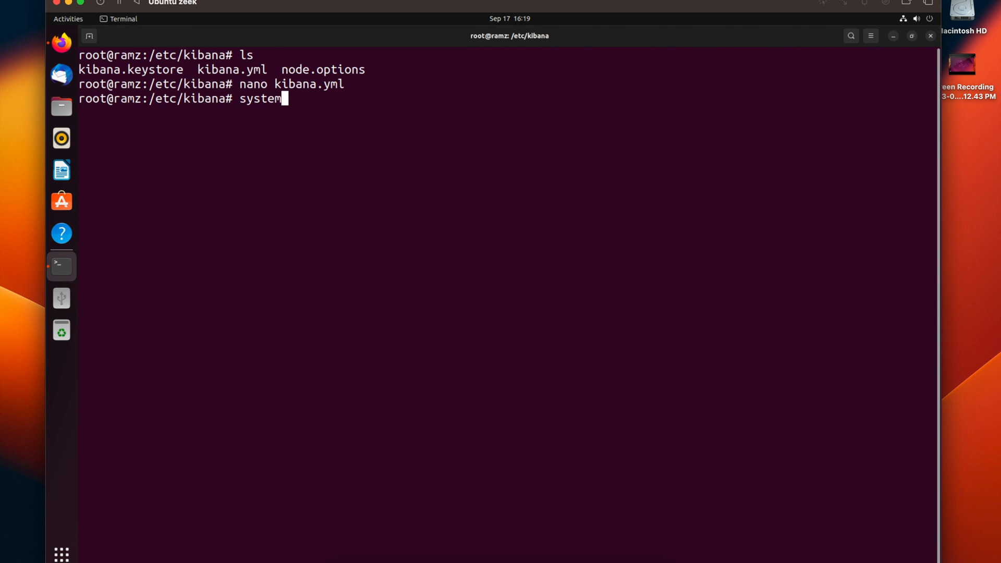
text(ctl)
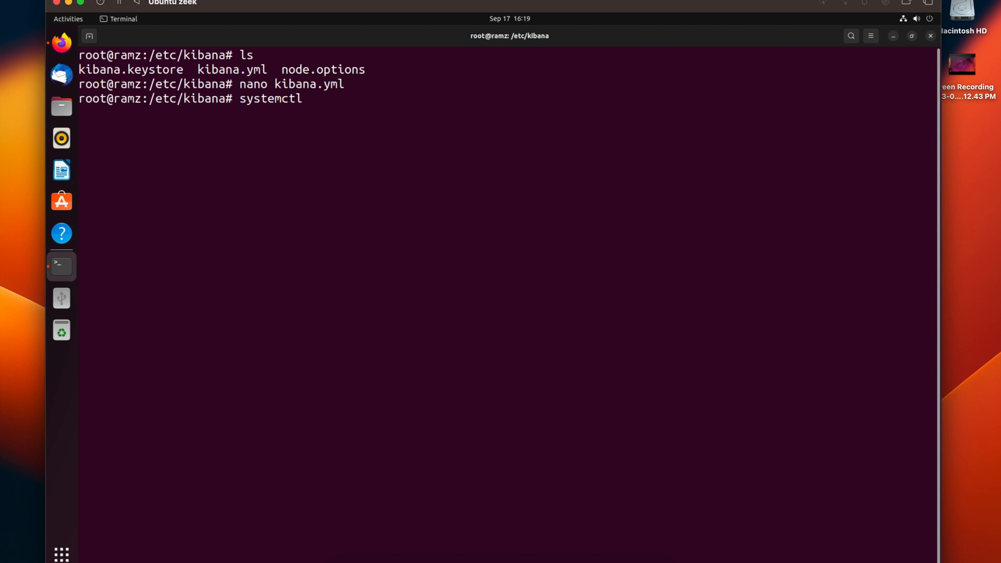
text(start)
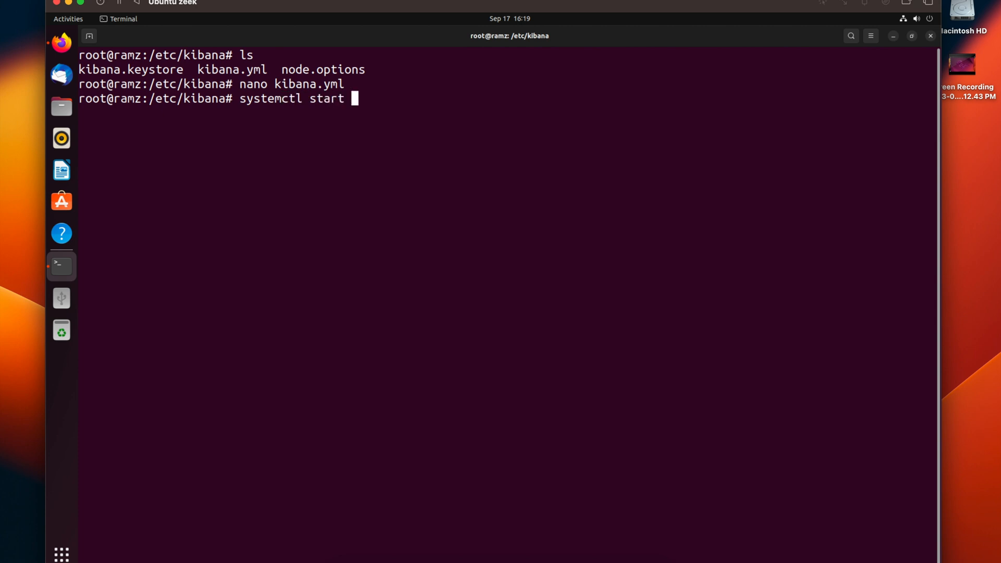
text(kibana)
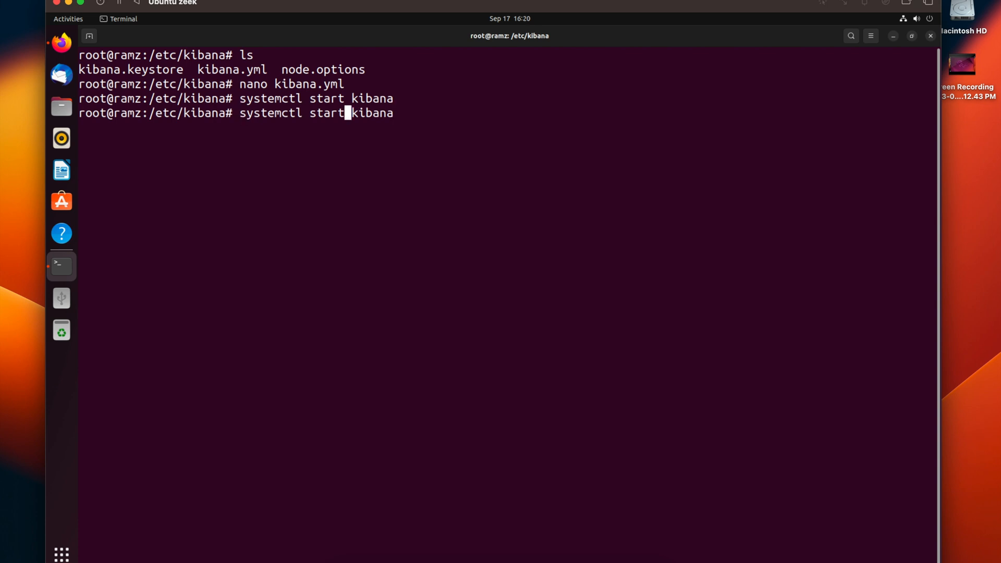
text(status)
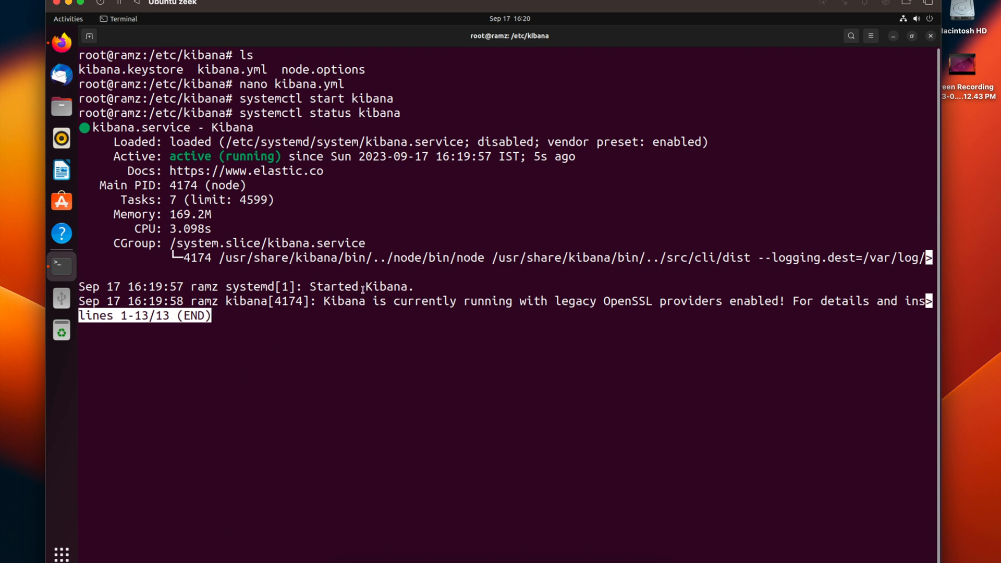
key(ctrl+c)
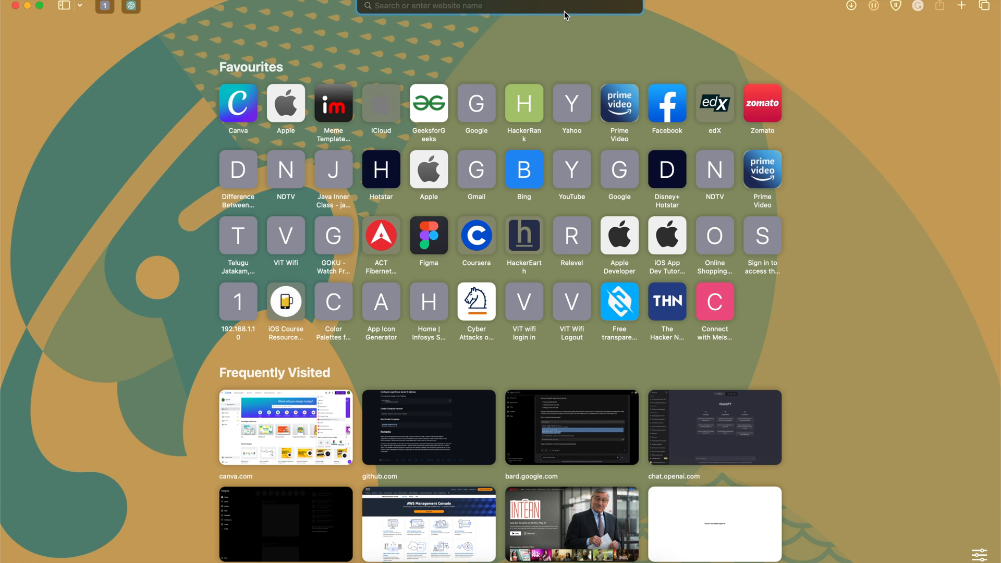
Step: Browse to the Kibana server address on port 5601 to reach the login page
text(192.168.1.10:8090)
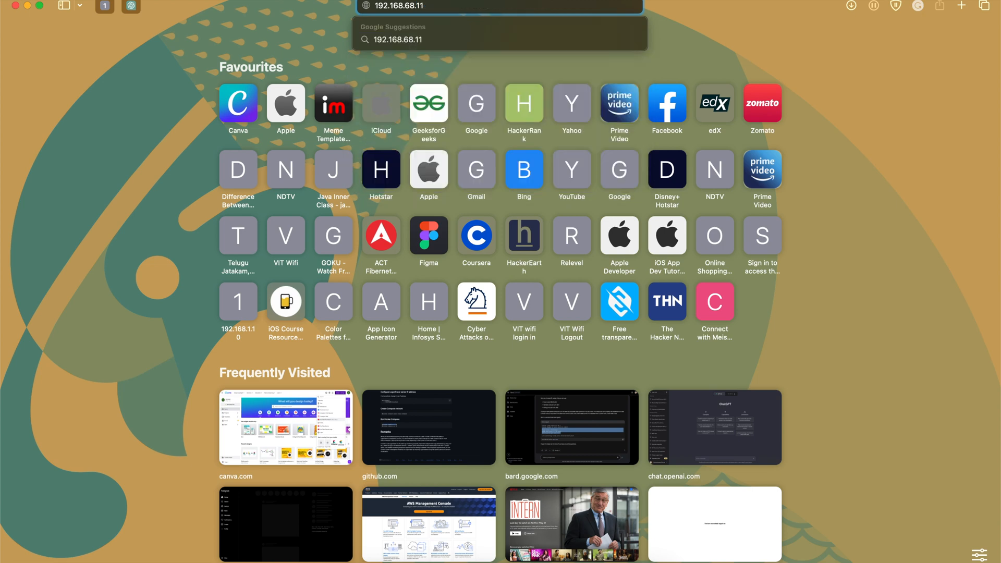
text(:5601)
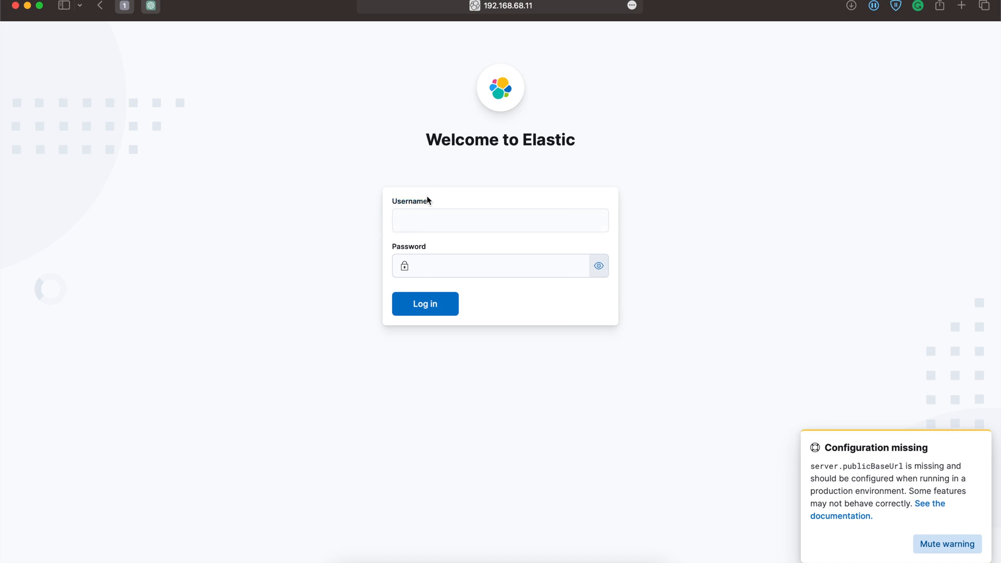
Step: Log into Kibana as elastic using its generated password from the notes
click(501, 220)
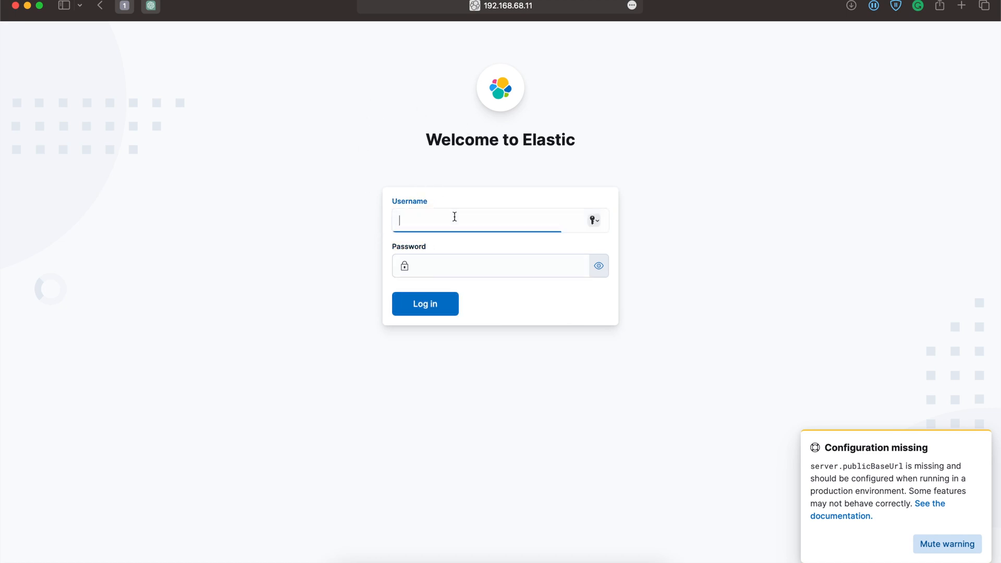
text(elastic)
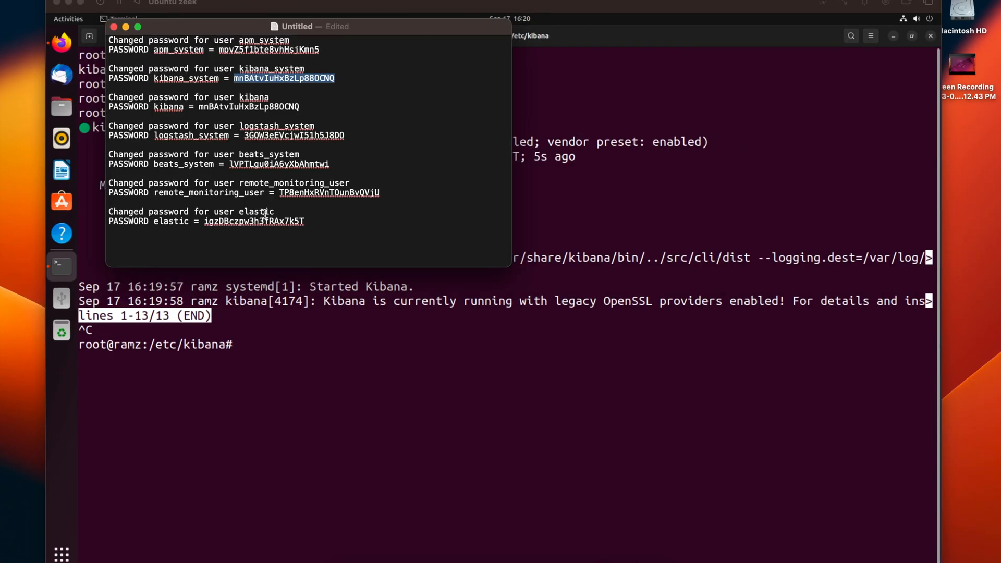
double_click(253, 221)
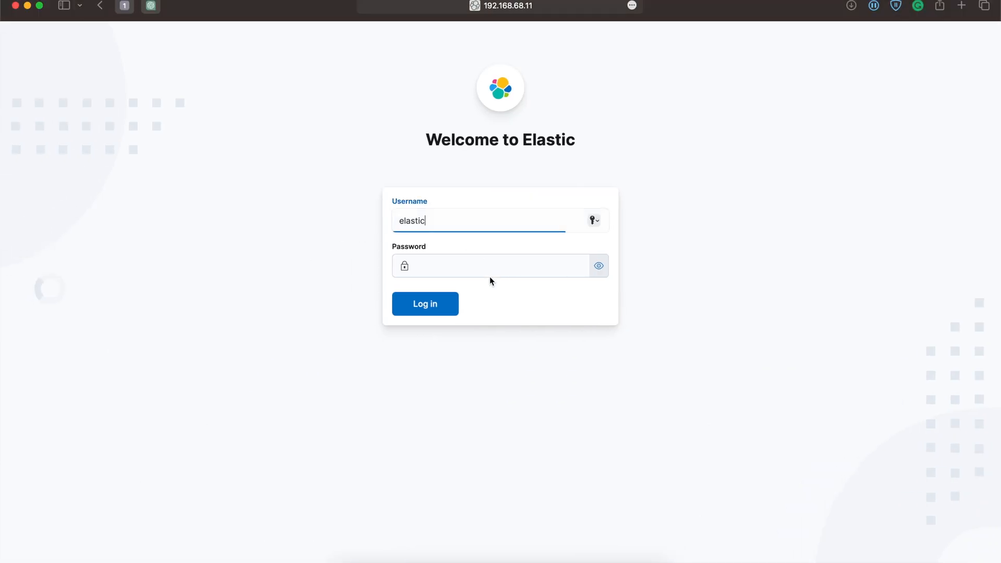
click(425, 304)
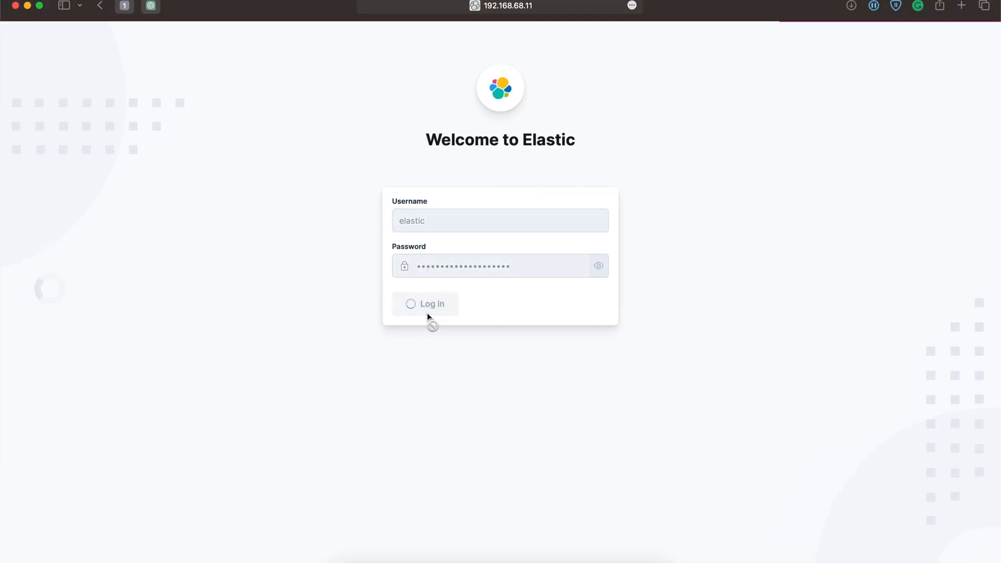
click(432, 304)
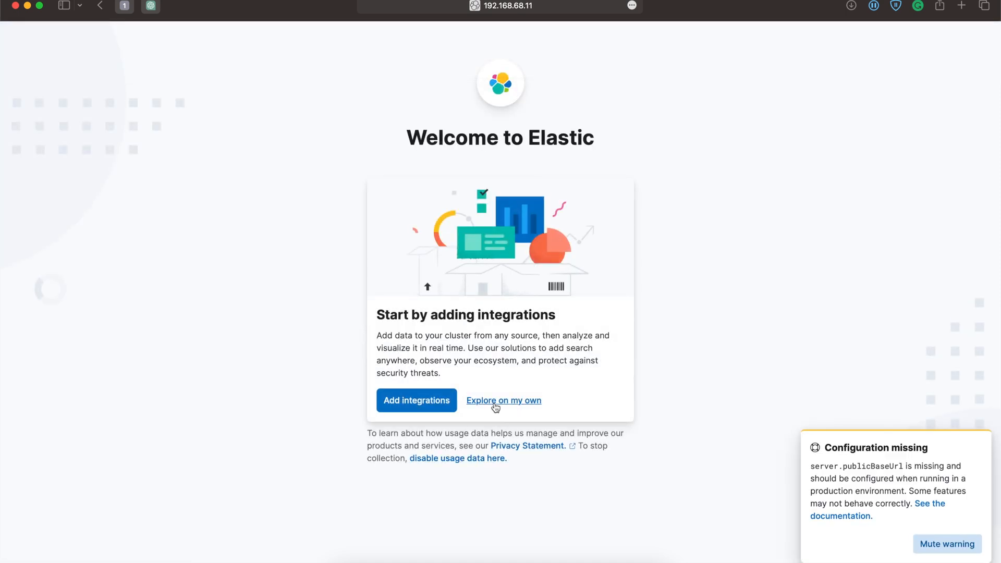
Step: Skip integrations via 'Explore on my own' and mute the Configuration missing warning
click(504, 400)
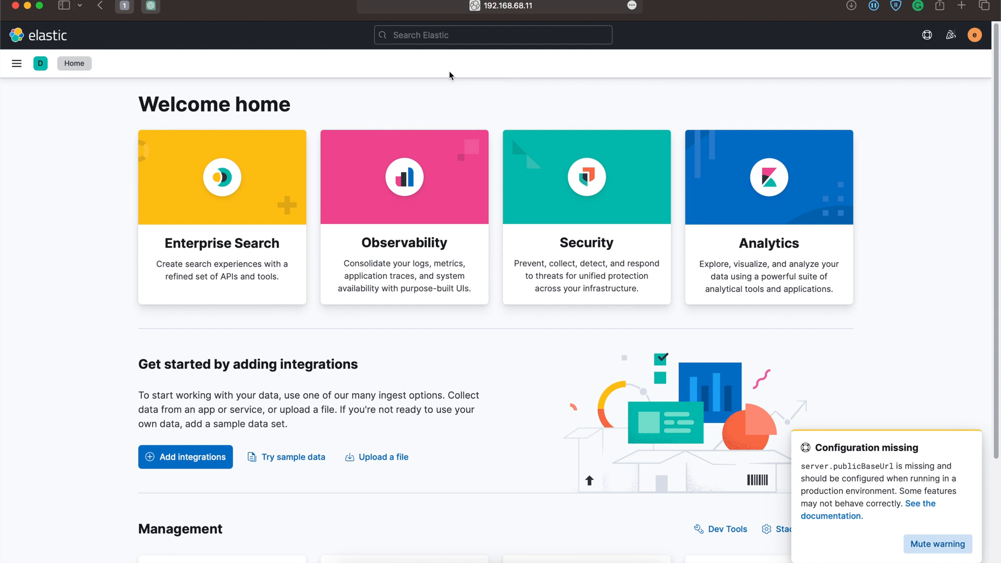
click(936, 544)
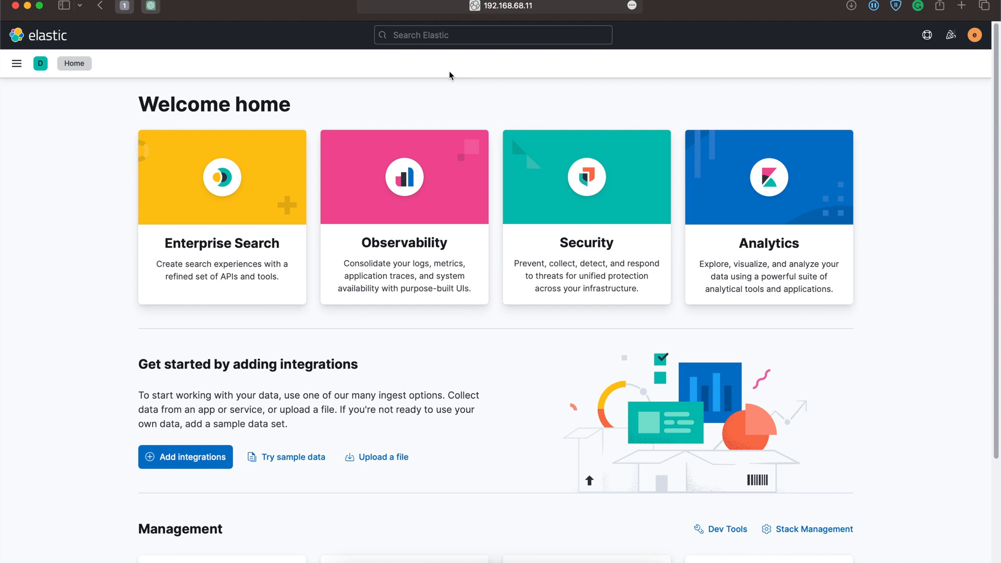
mouse_move(618, 539)
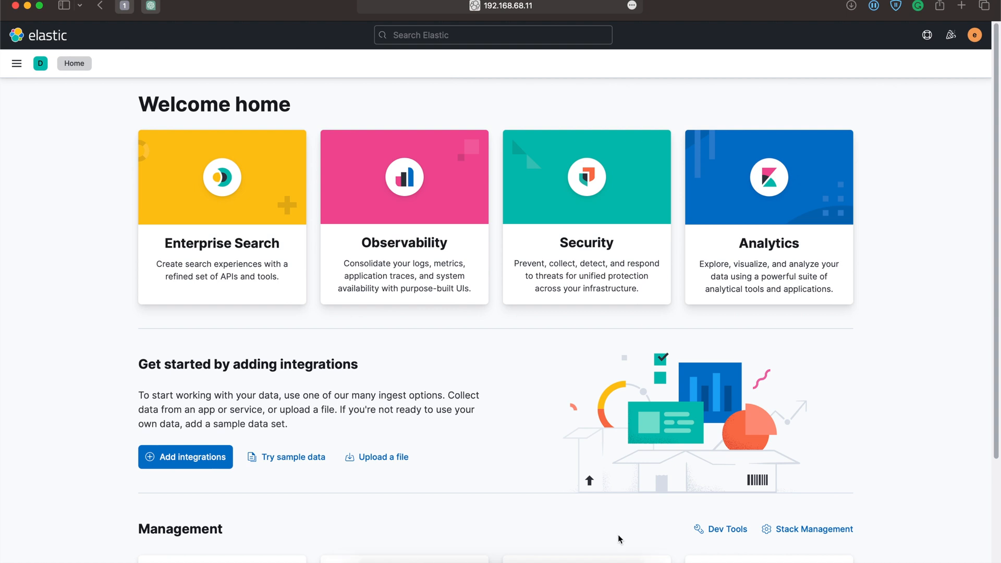